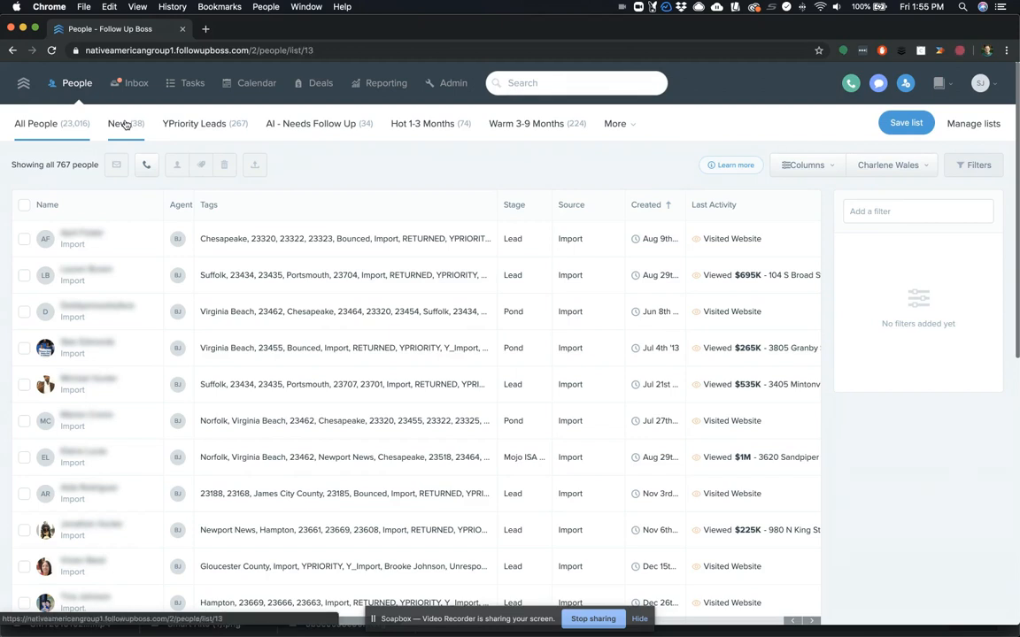
Show the New smart list for Everyone (via Me) and expand its 'Created less than 7 days ago' filter.
left_click(116, 124)
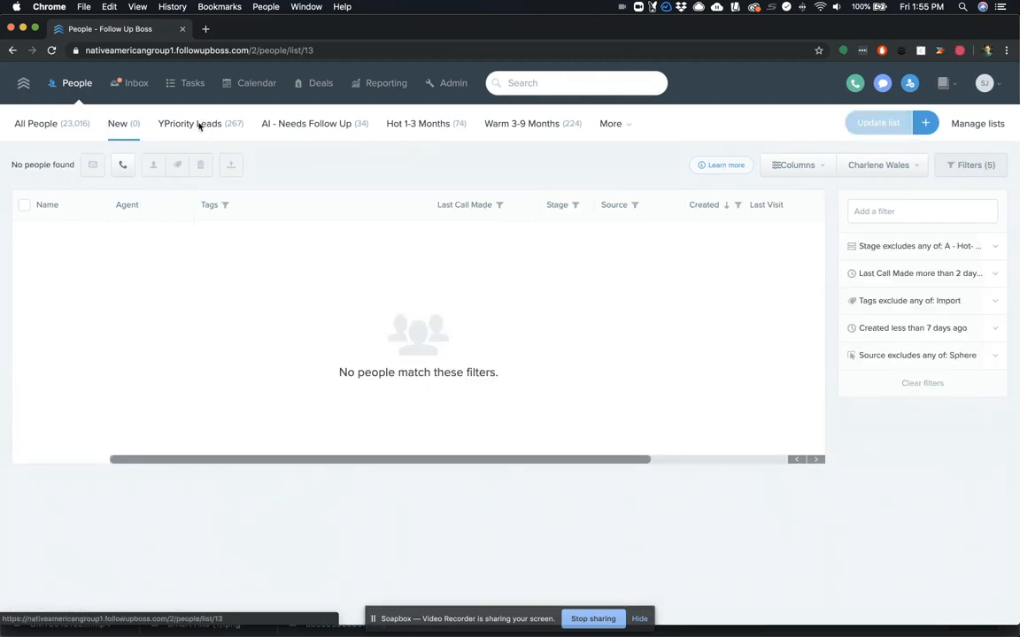
left_click(882, 167)
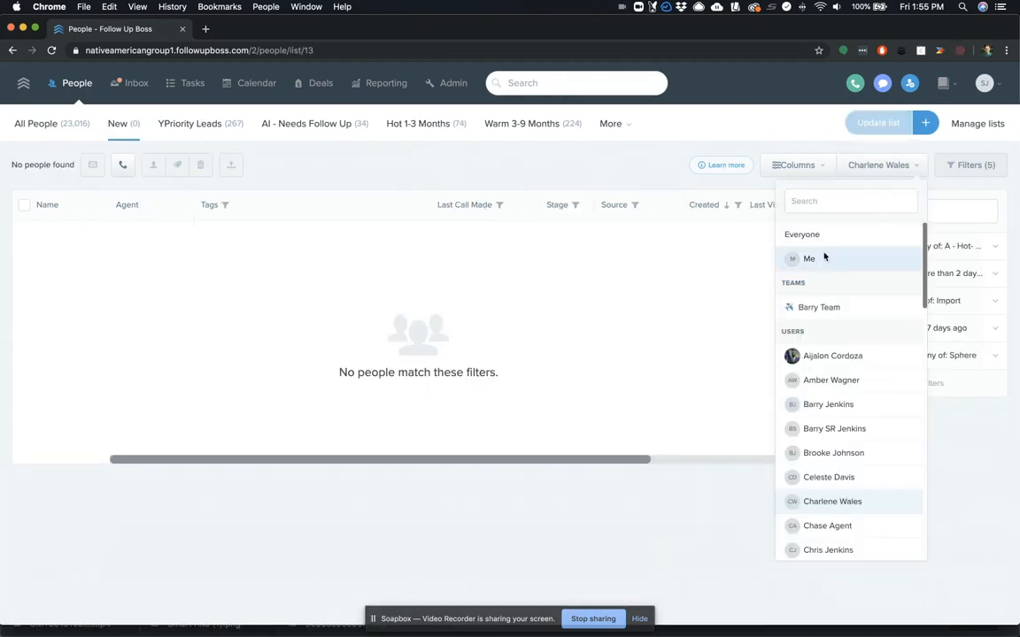
left_click(807, 259)
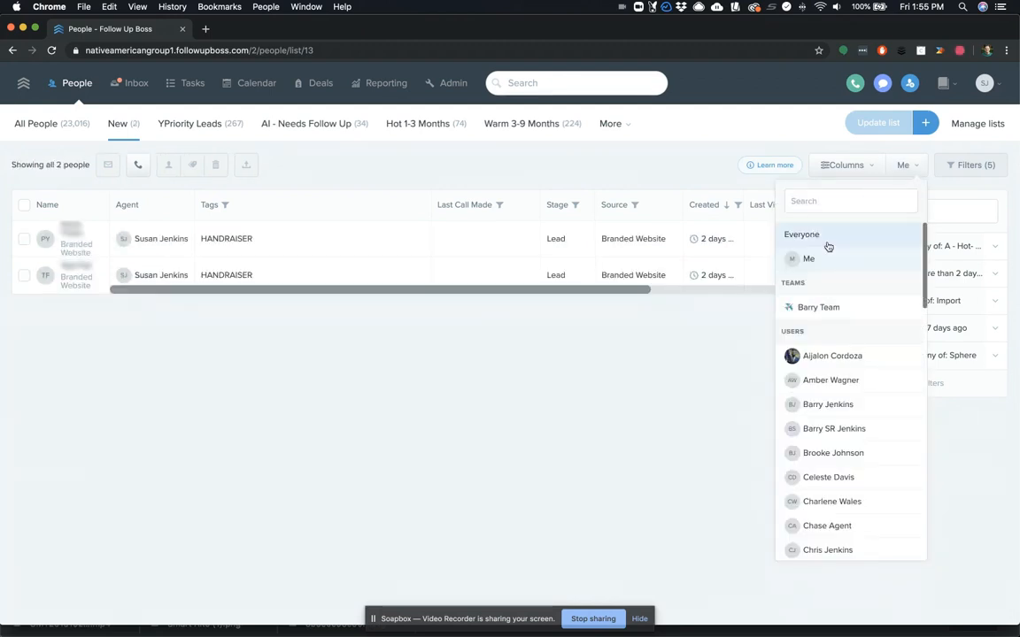
left_click(801, 233)
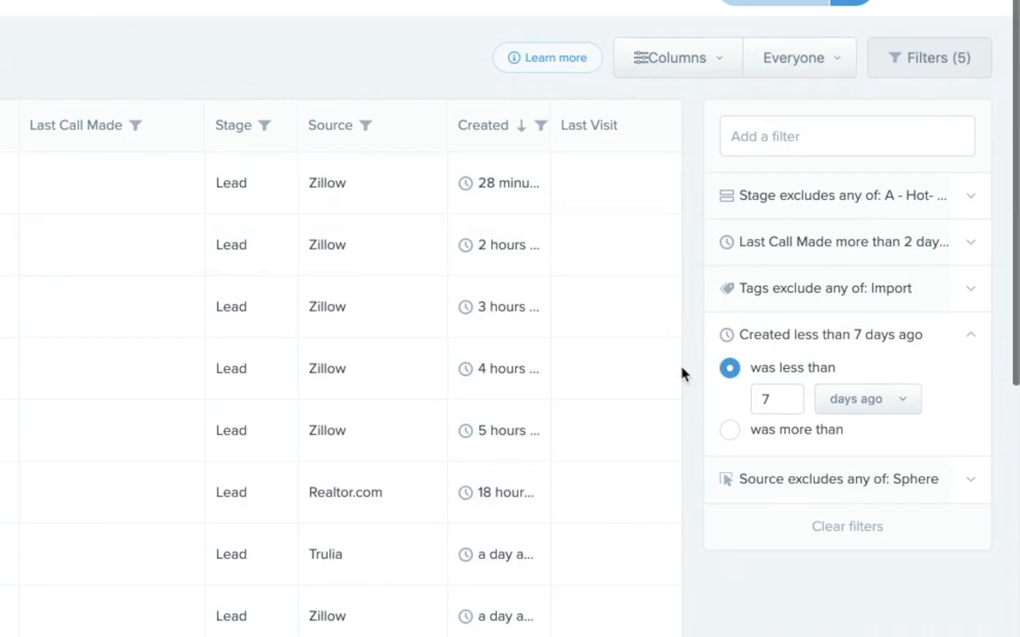
left_click(776, 400)
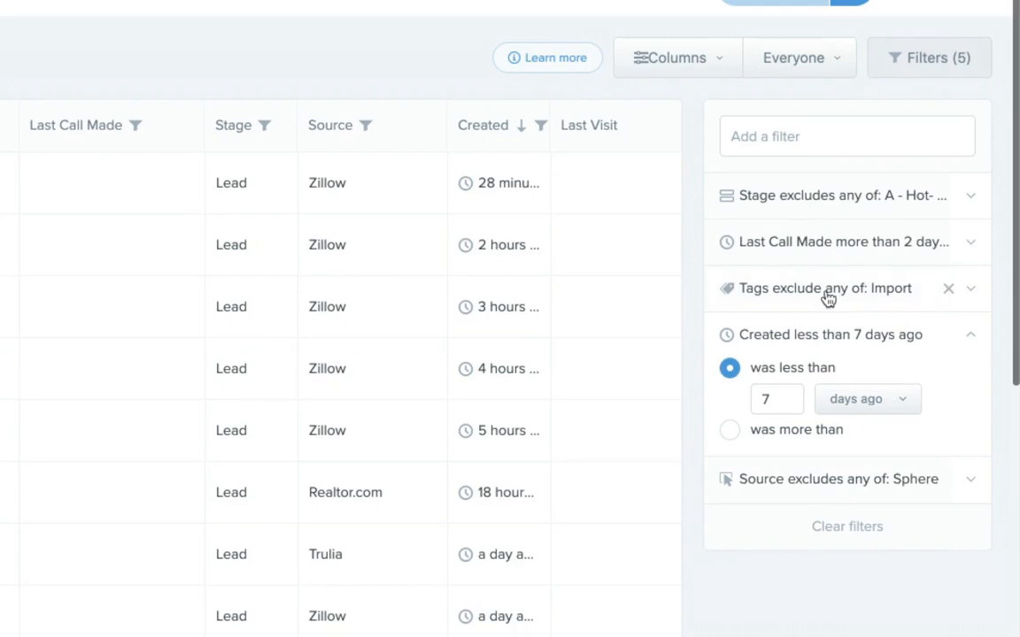
mouse_move(830, 290)
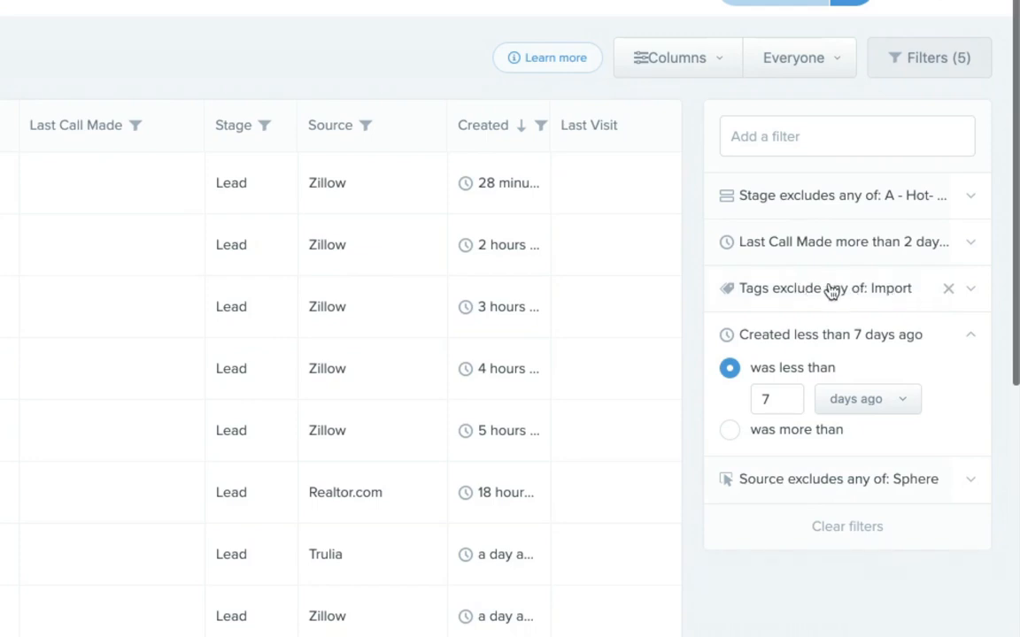
mouse_move(761, 291)
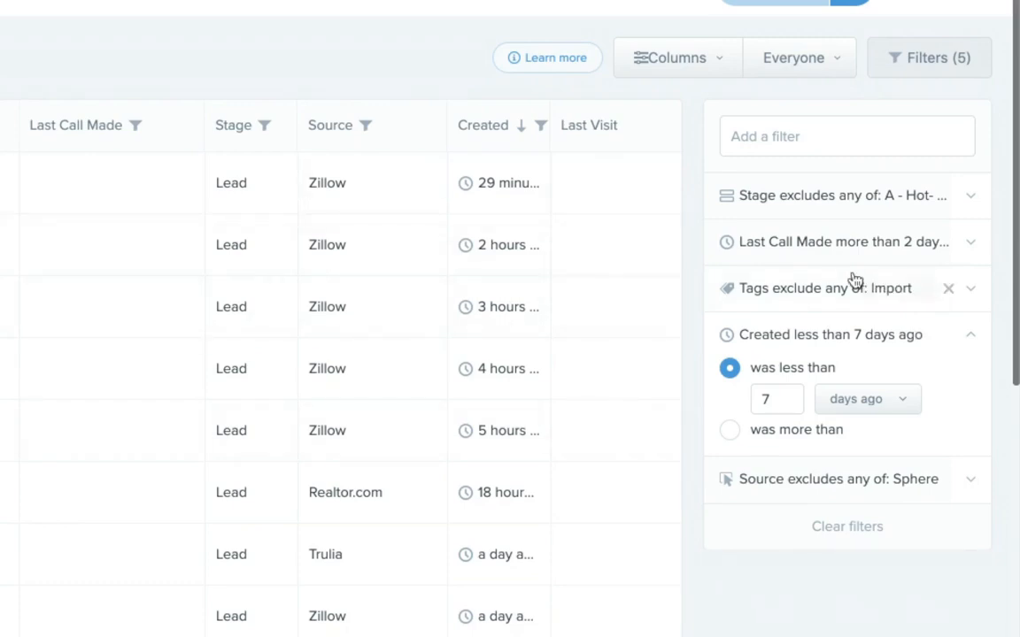
mouse_move(807, 251)
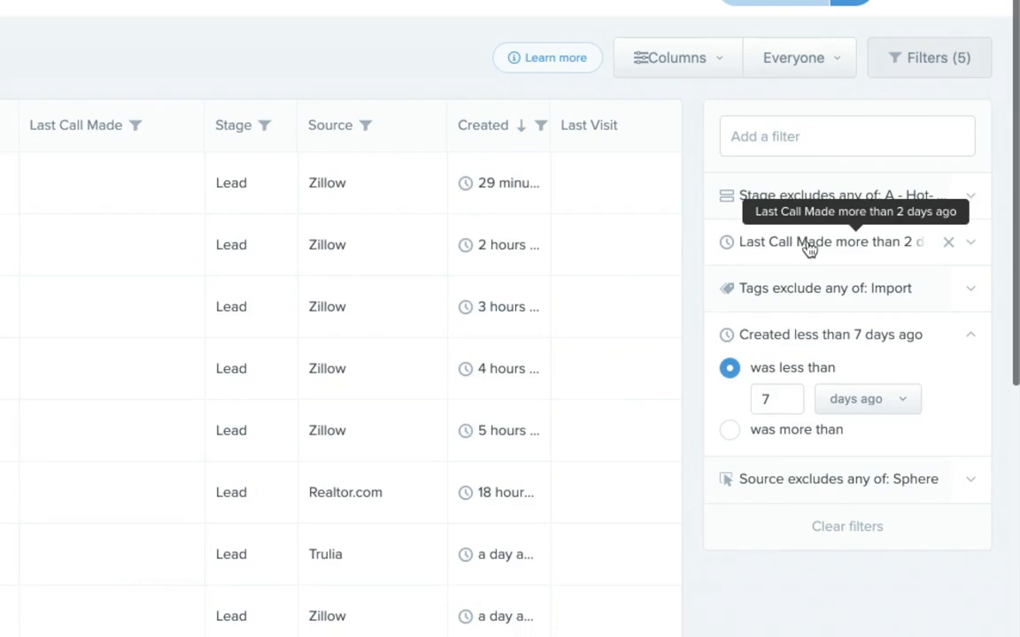
Expand the 'Last Call Made more than 2 days ago' filter to show its setting.
left_click(832, 241)
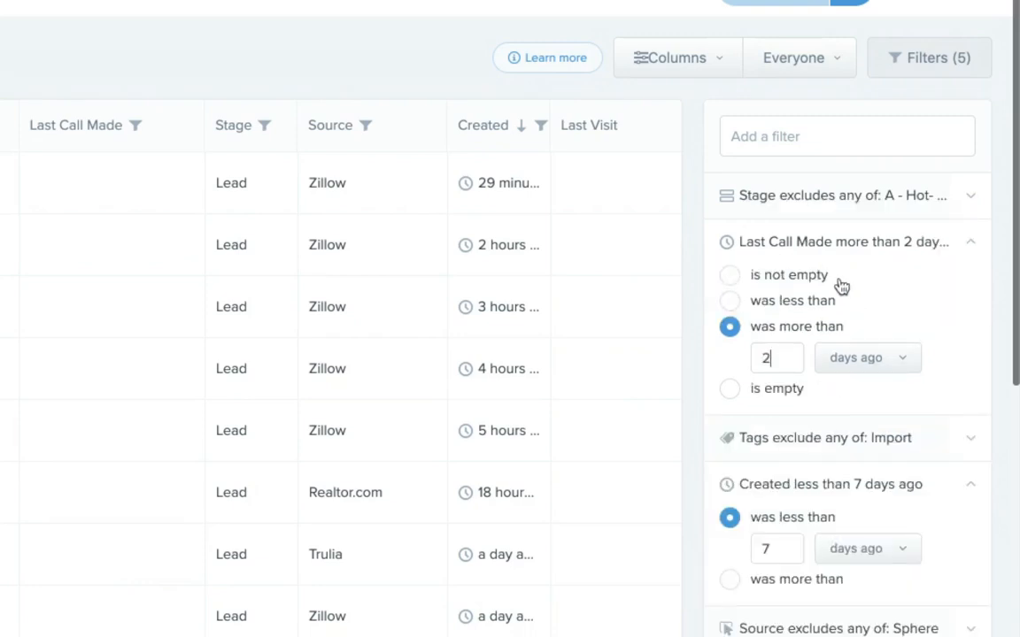
mouse_move(839, 280)
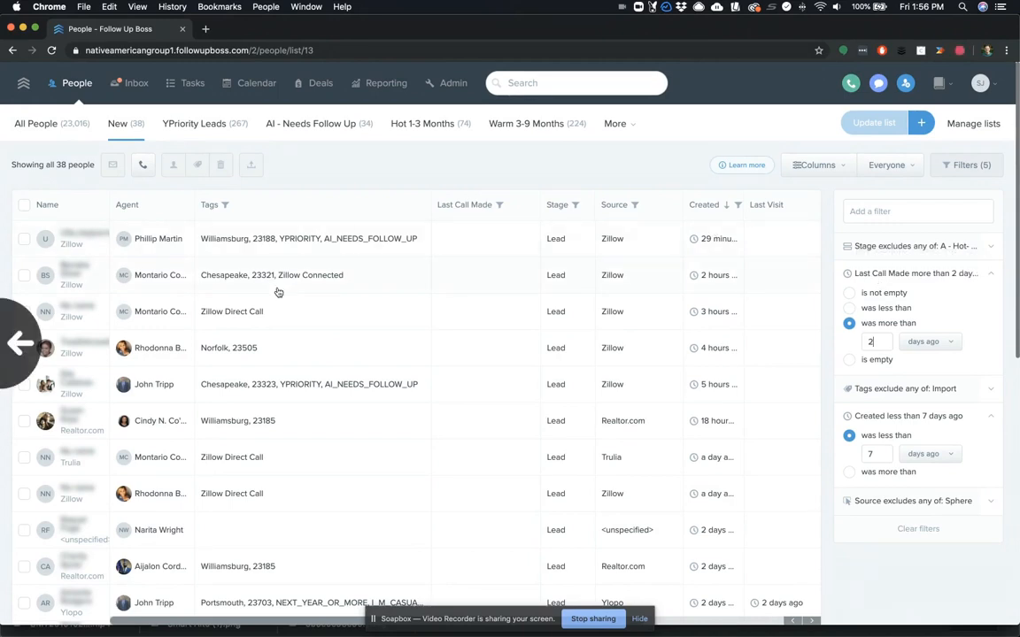
mouse_move(463, 223)
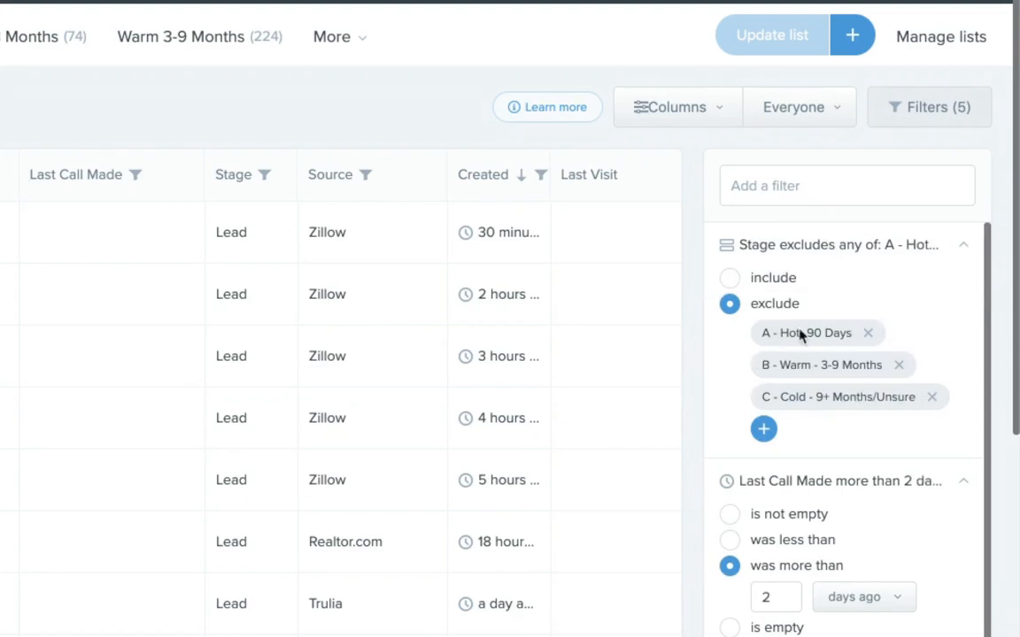
mouse_move(788, 326)
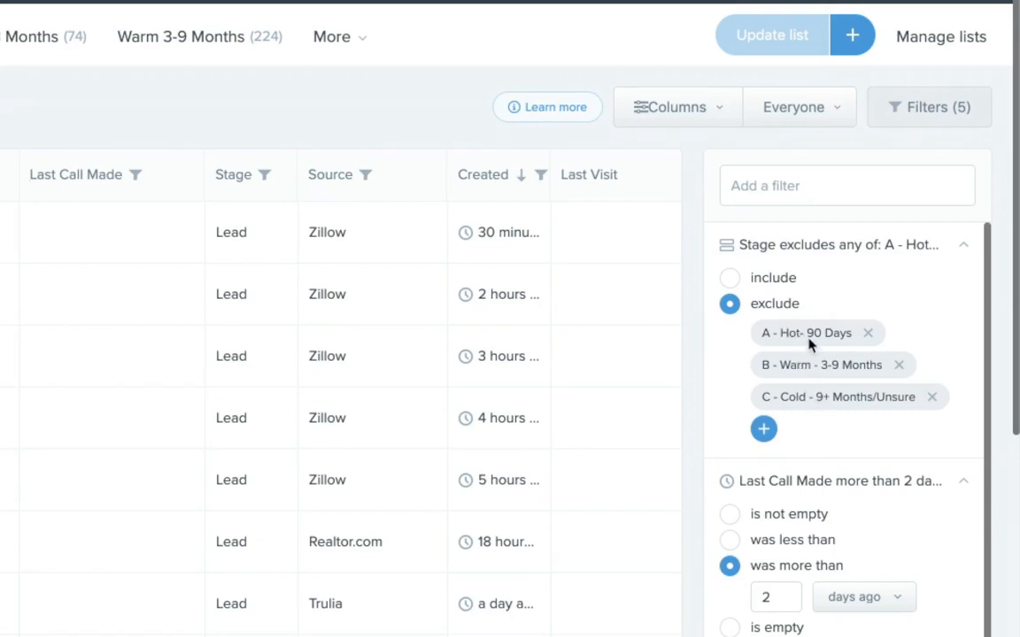
mouse_move(823, 378)
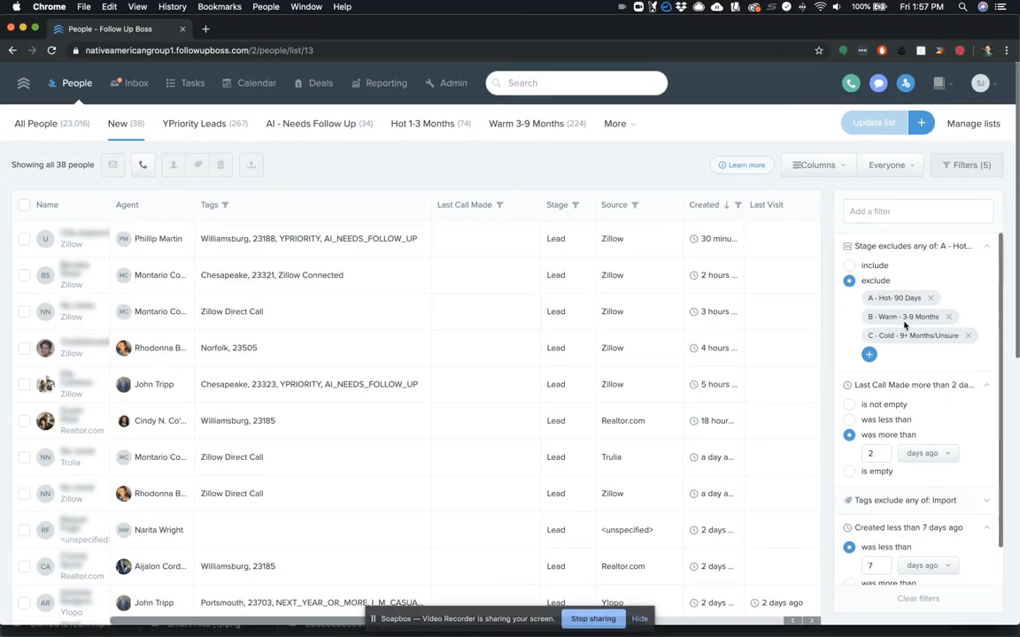
mouse_move(531, 161)
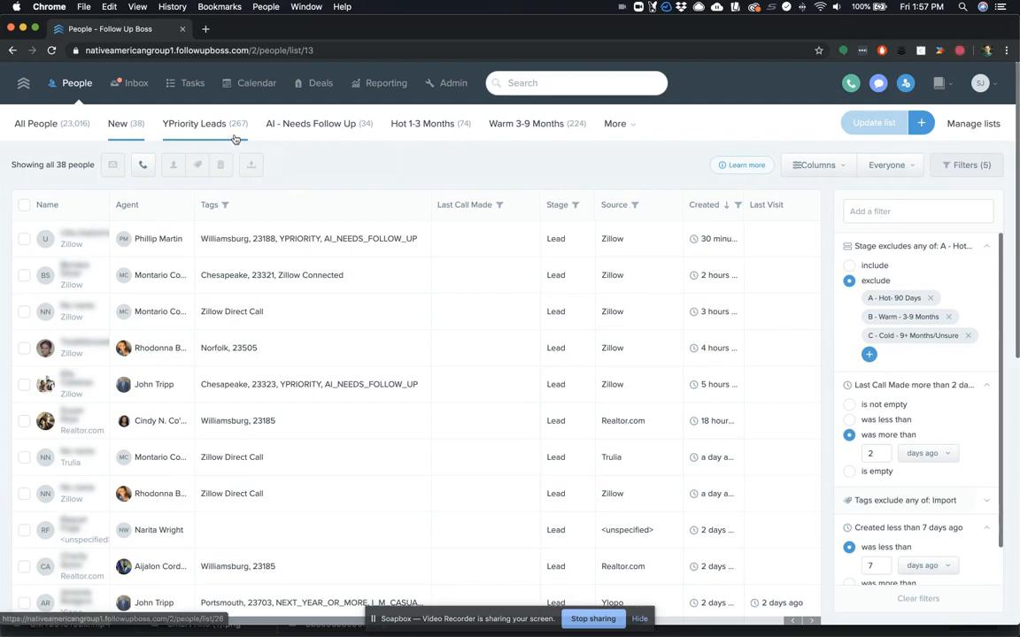
Switch to the YPriority Leads smart list of YPRIORITY-tagged leads updated within 14 days.
left_click(194, 124)
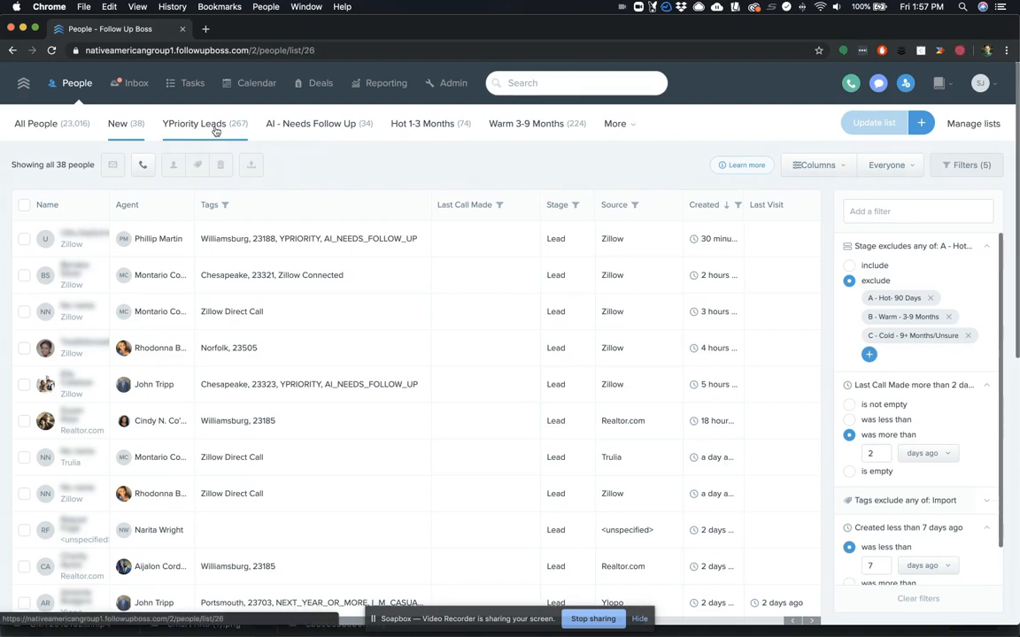
left_click(195, 123)
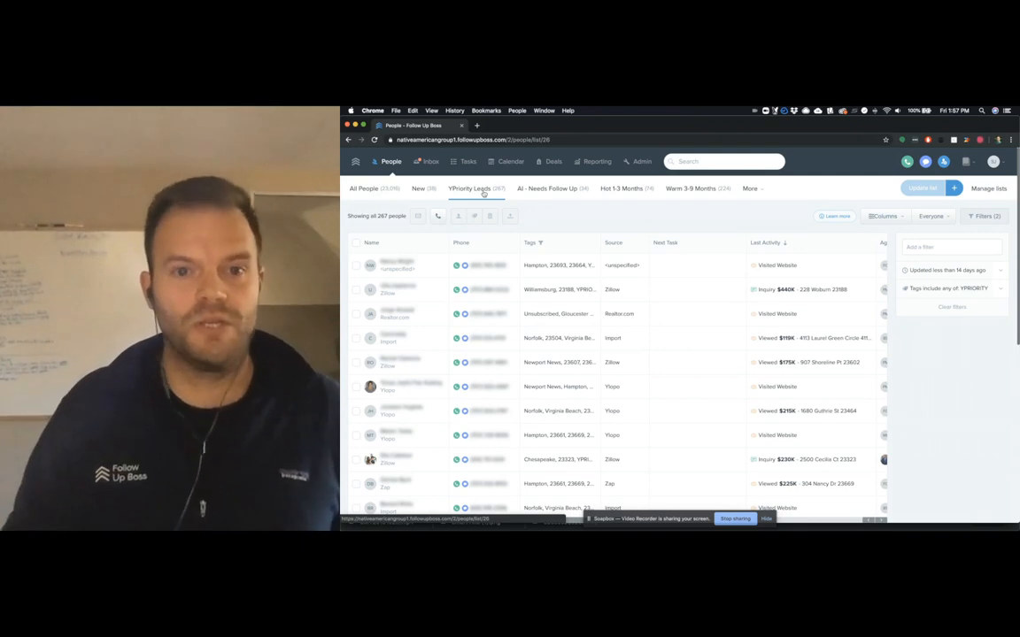
mouse_move(422, 255)
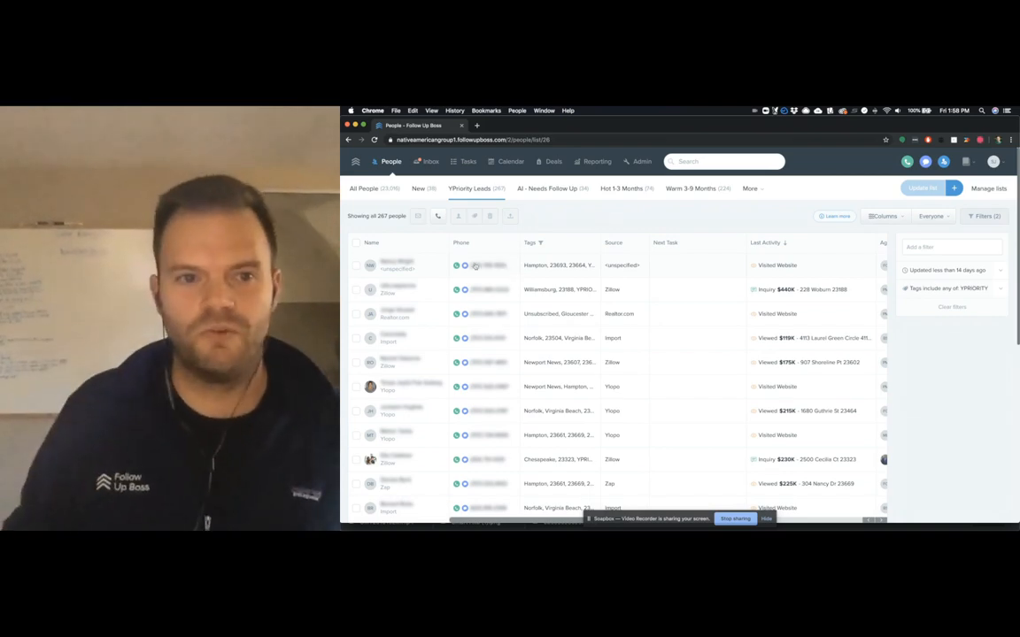
Open the first YPriority lead's profile and review its Ylopo activity notes and priority alert.
left_click(397, 266)
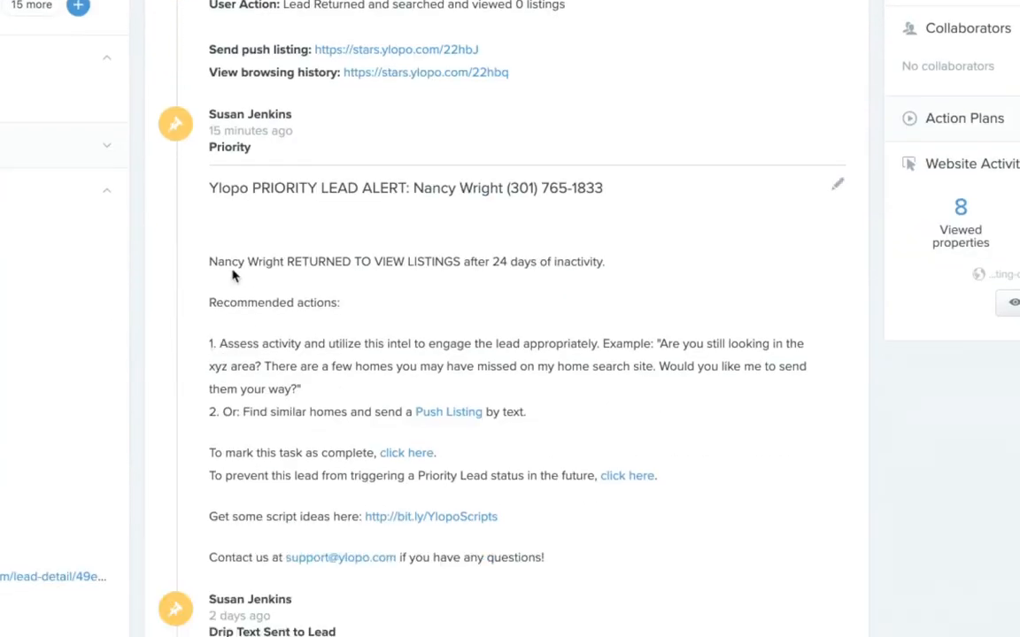
mouse_move(545, 209)
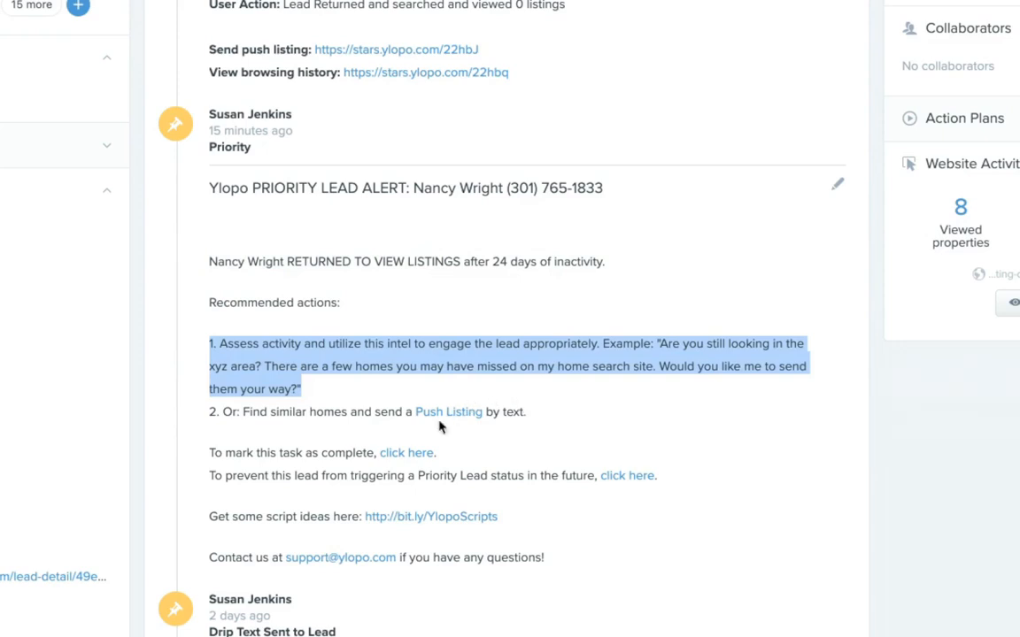
mouse_move(469, 538)
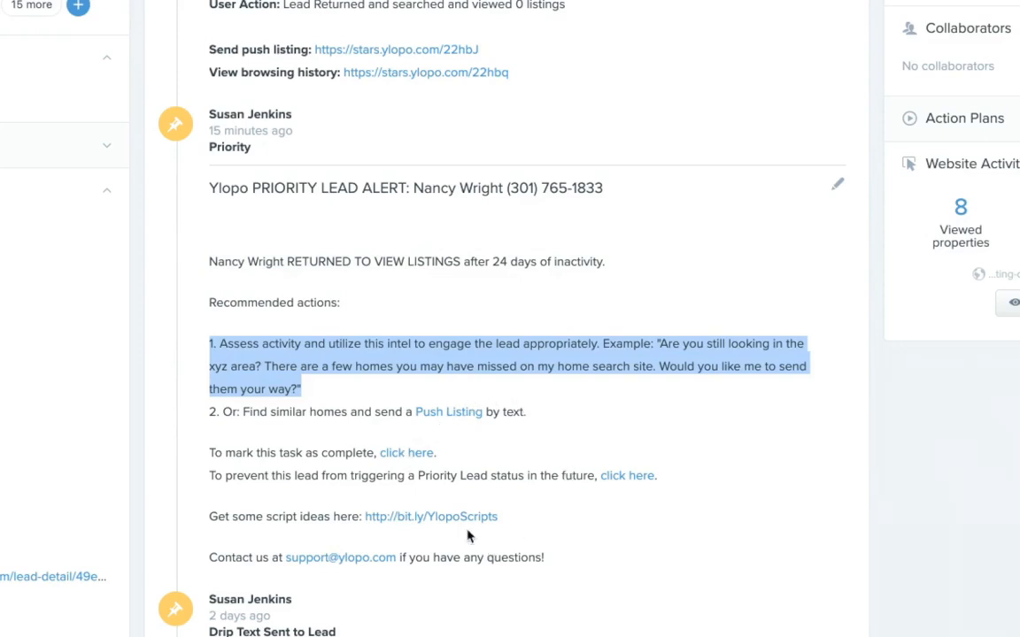
mouse_move(308, 507)
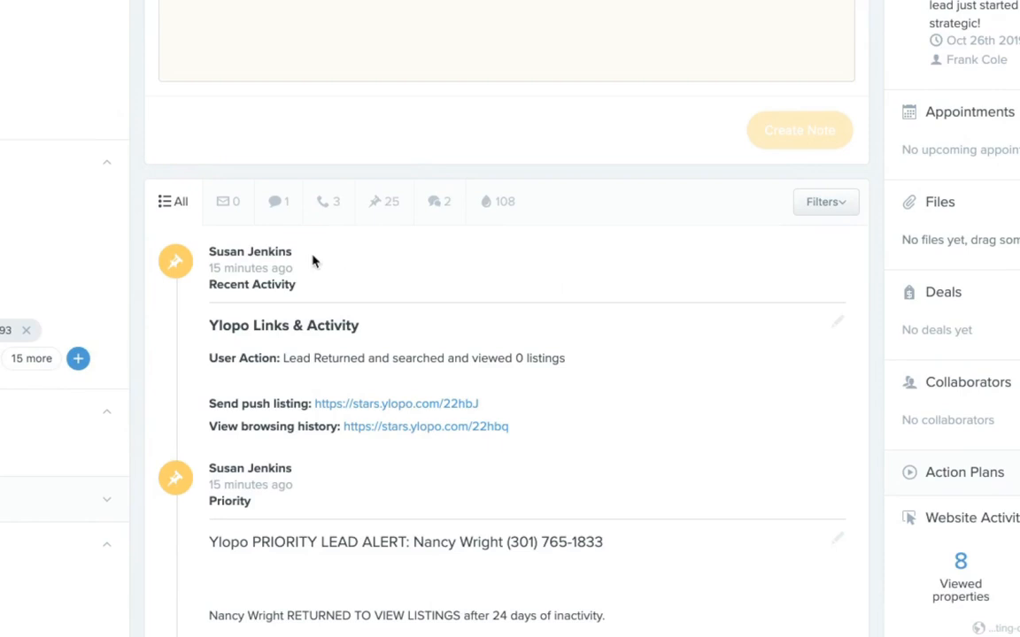
mouse_move(184, 379)
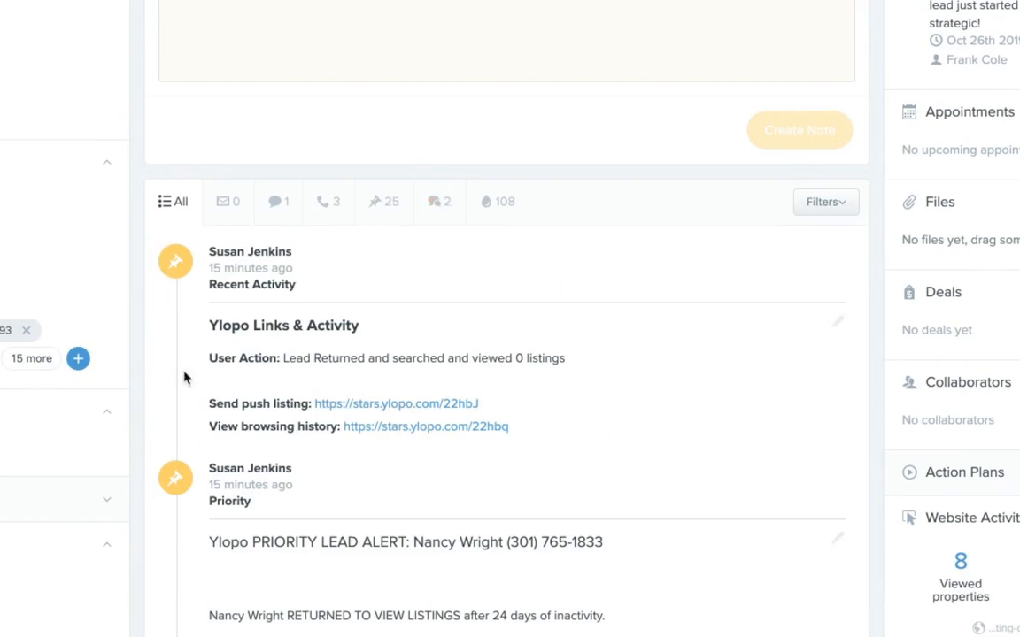
mouse_move(249, 418)
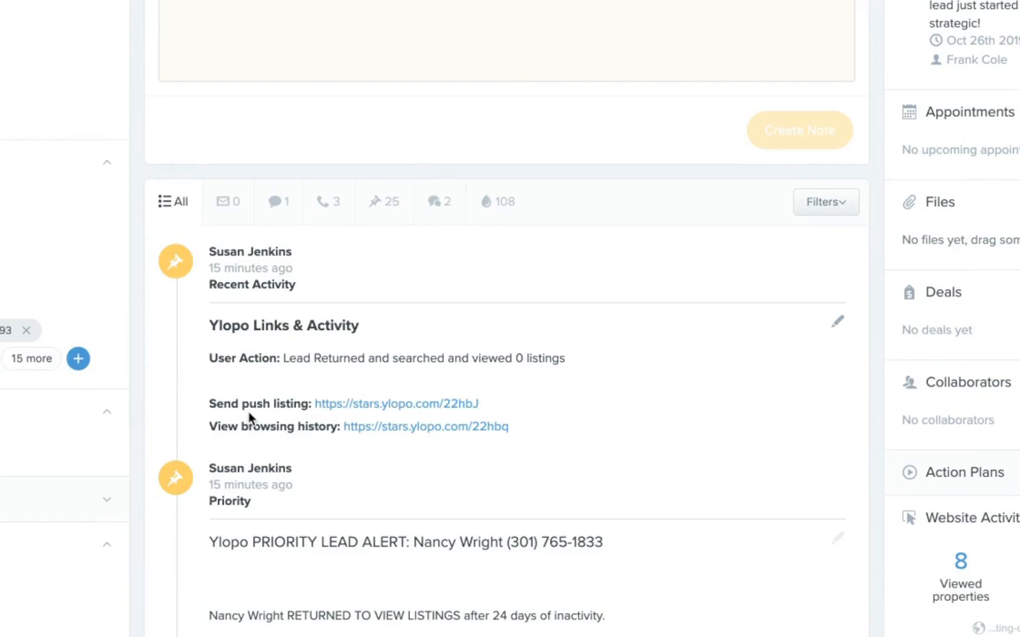
mouse_move(226, 347)
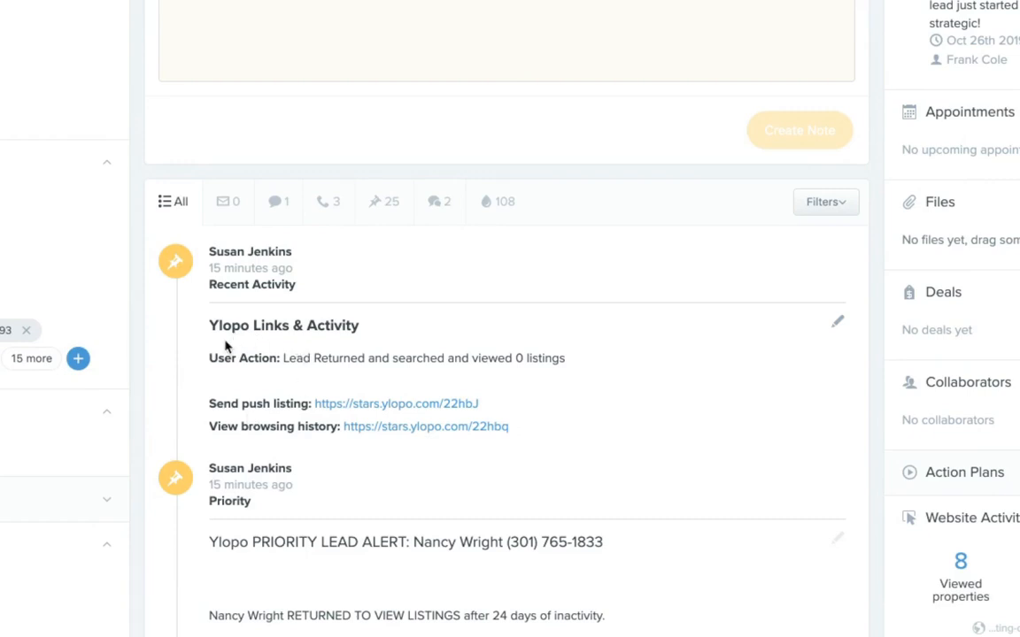
mouse_move(276, 410)
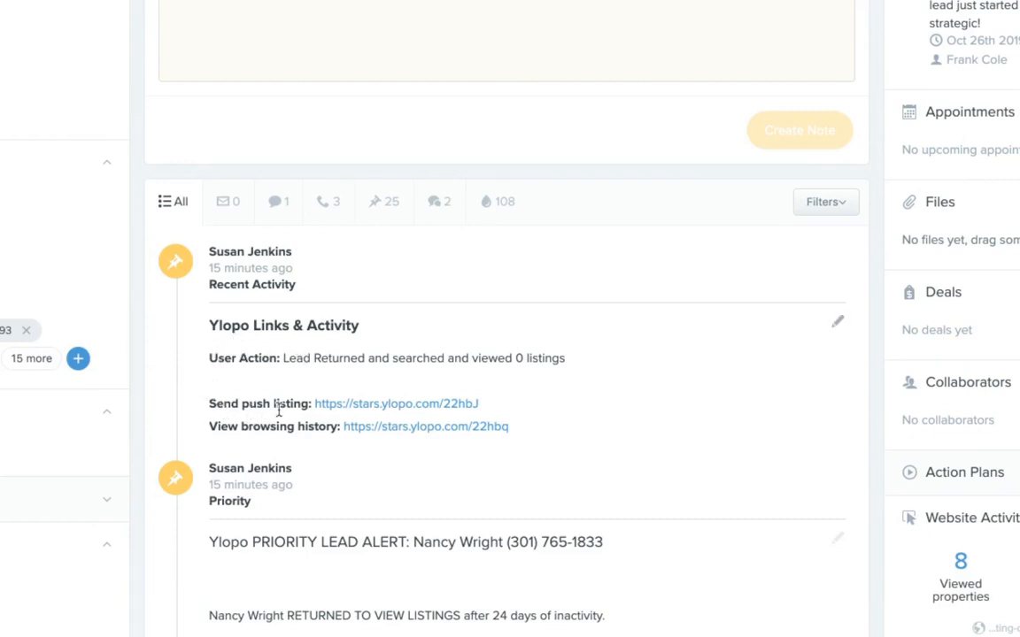
mouse_move(439, 439)
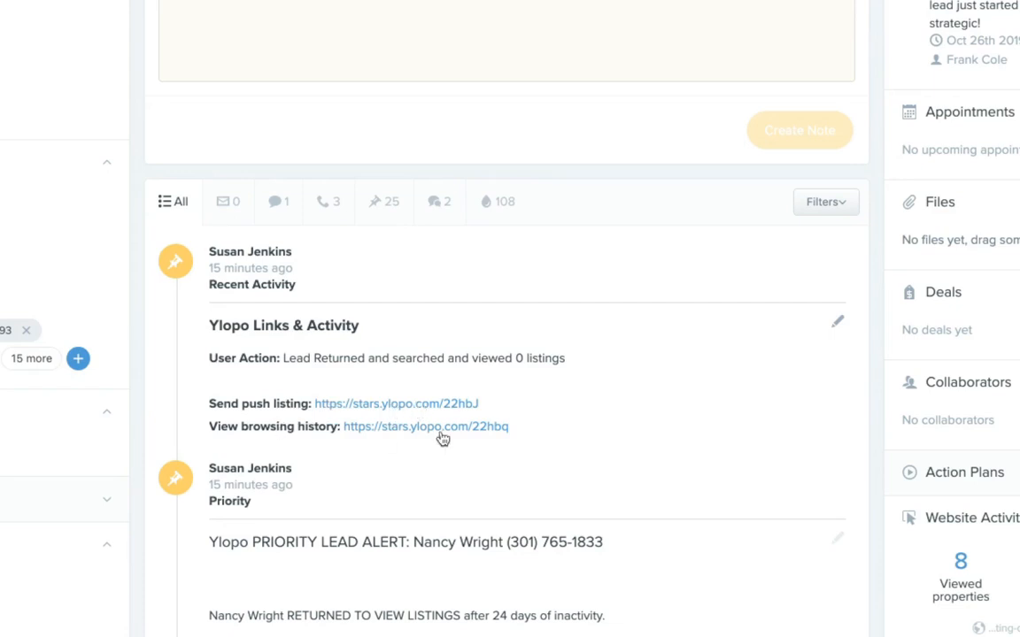
mouse_move(322, 373)
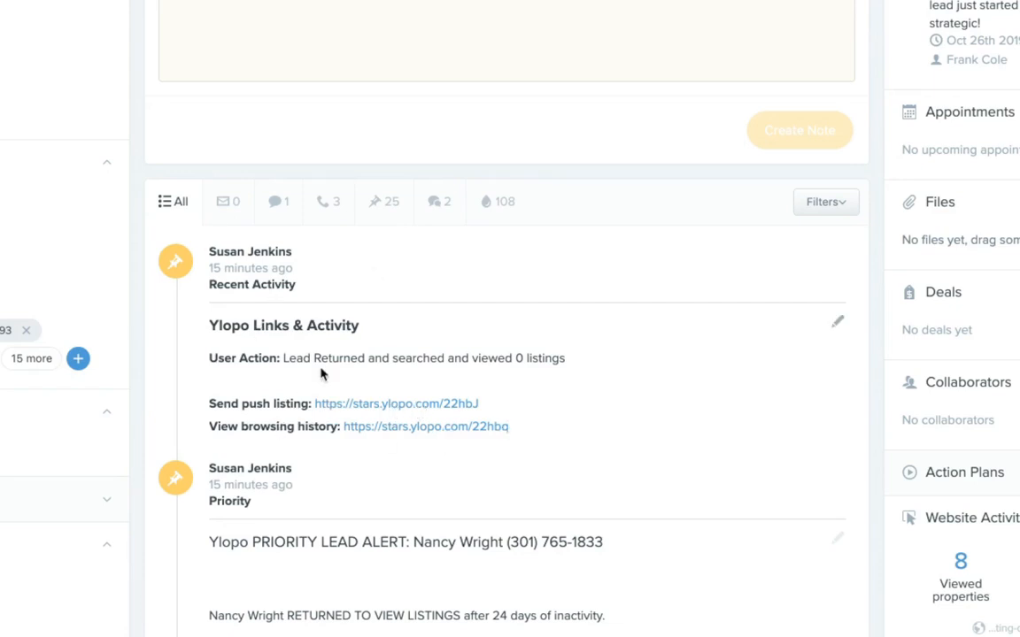
scroll("down", 3)
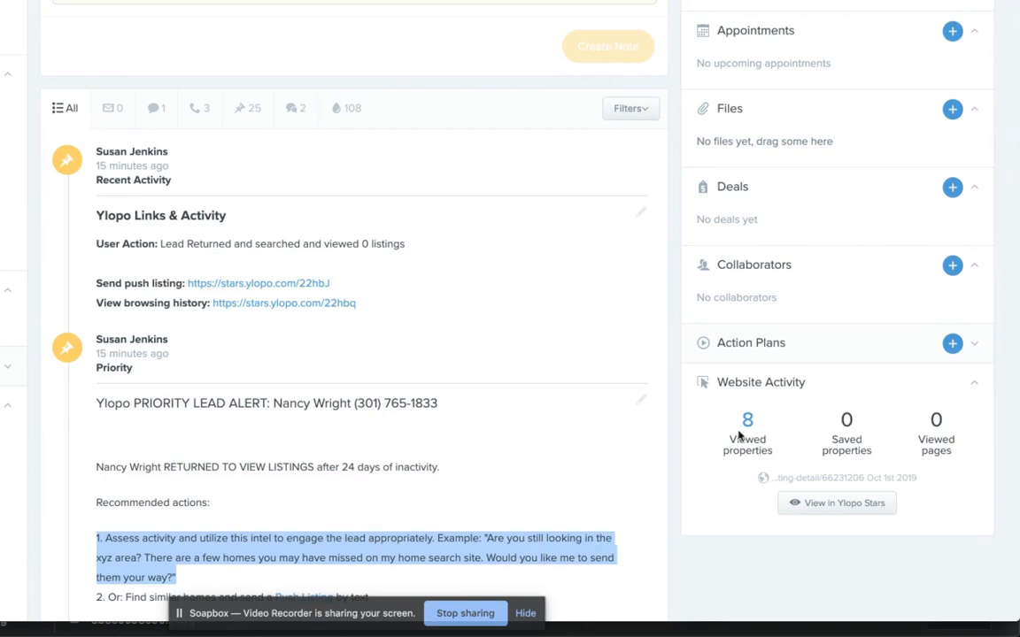
left_click(745, 430)
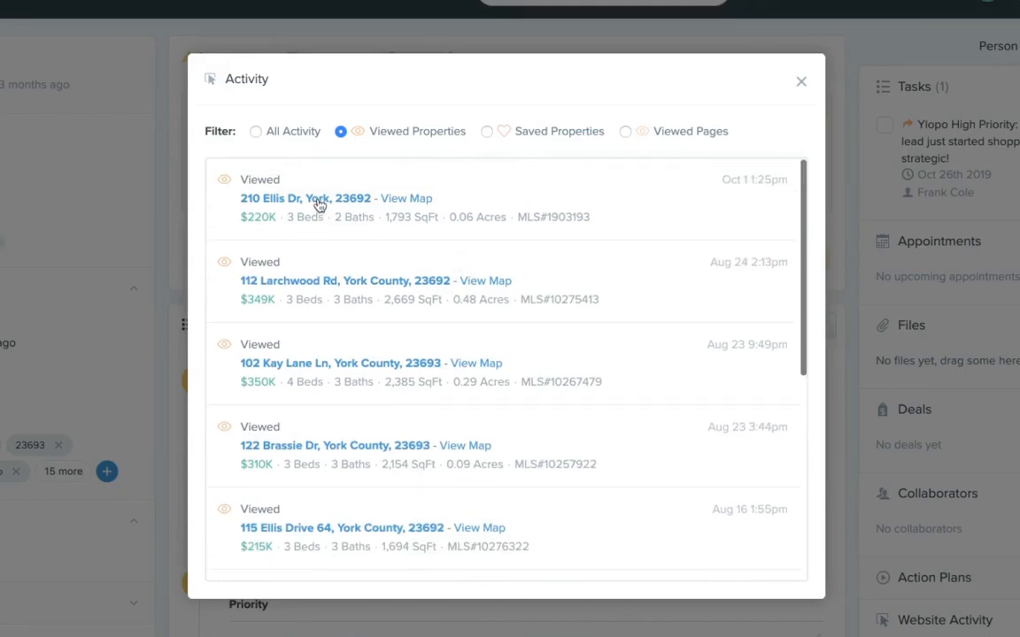
left_click(287, 198)
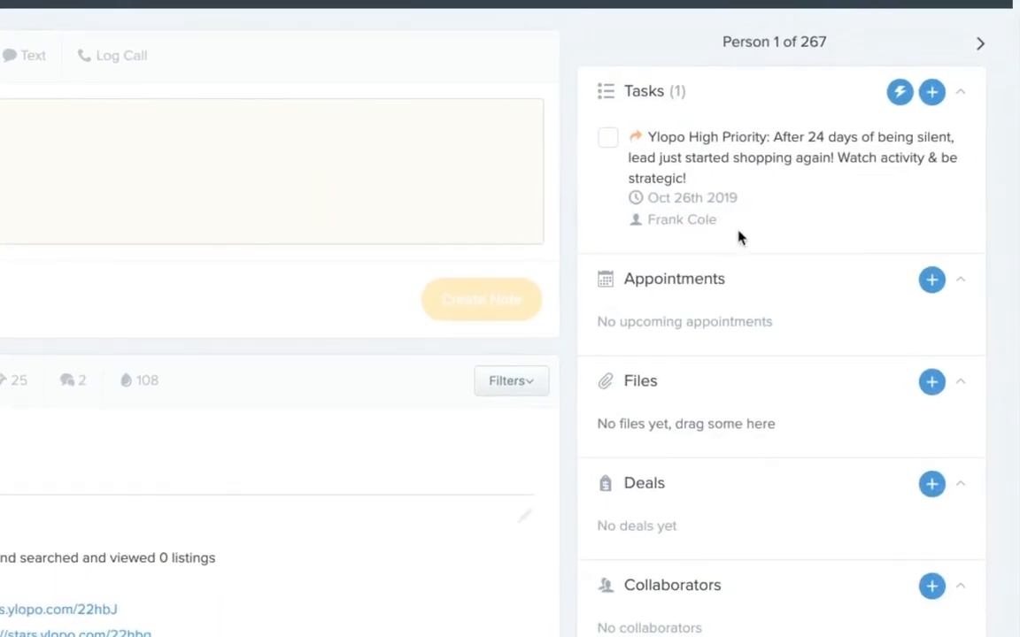
mouse_move(913, 228)
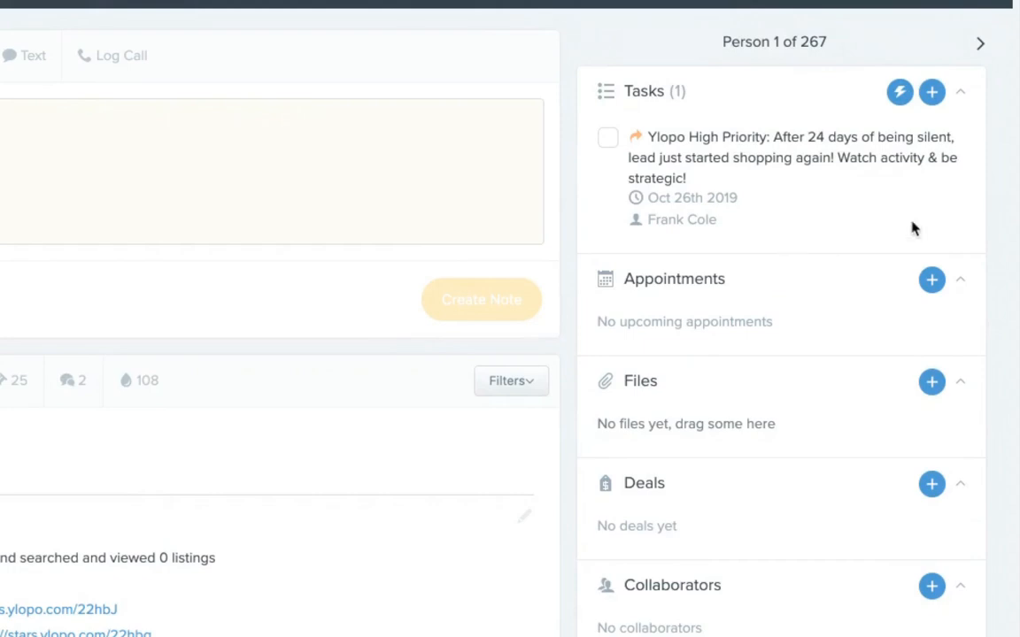
mouse_move(602, 131)
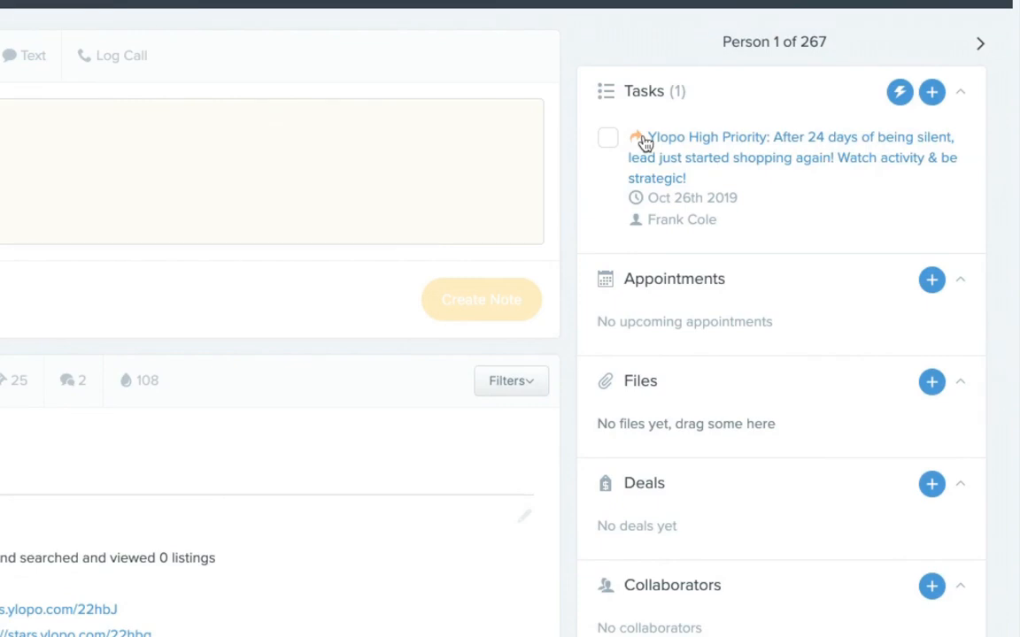
mouse_move(577, 145)
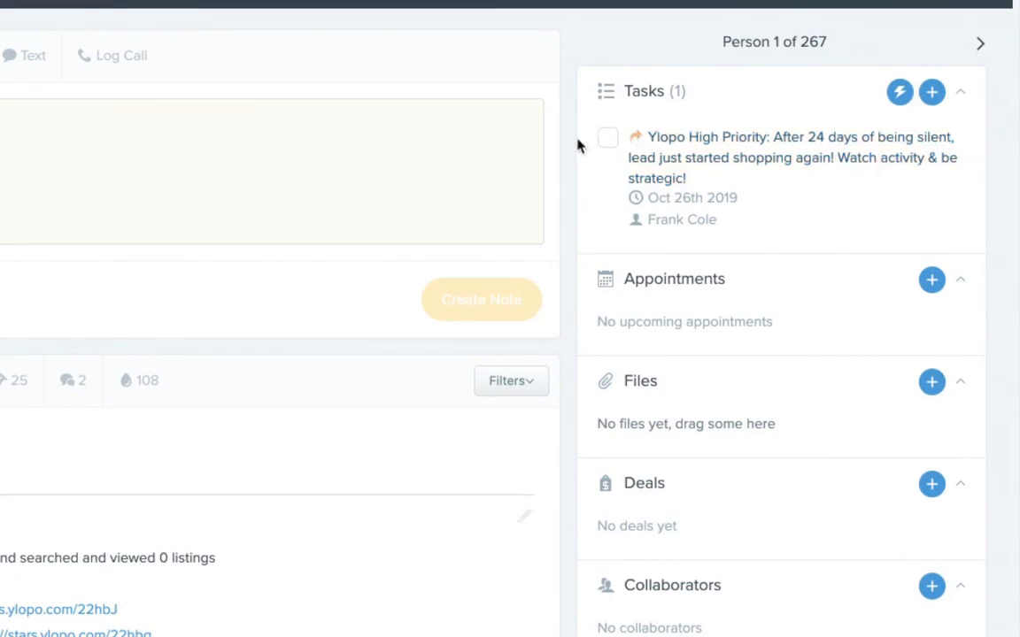
mouse_move(611, 151)
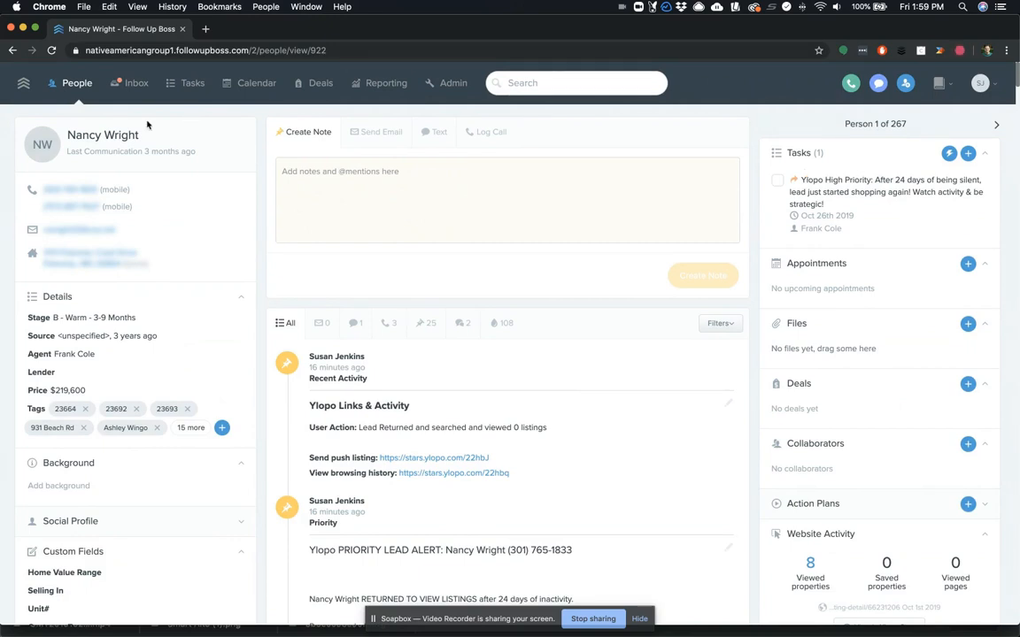
Return to People and show the AI - Needs Follow Up list, briefly checking the More dropdown.
left_click(202, 124)
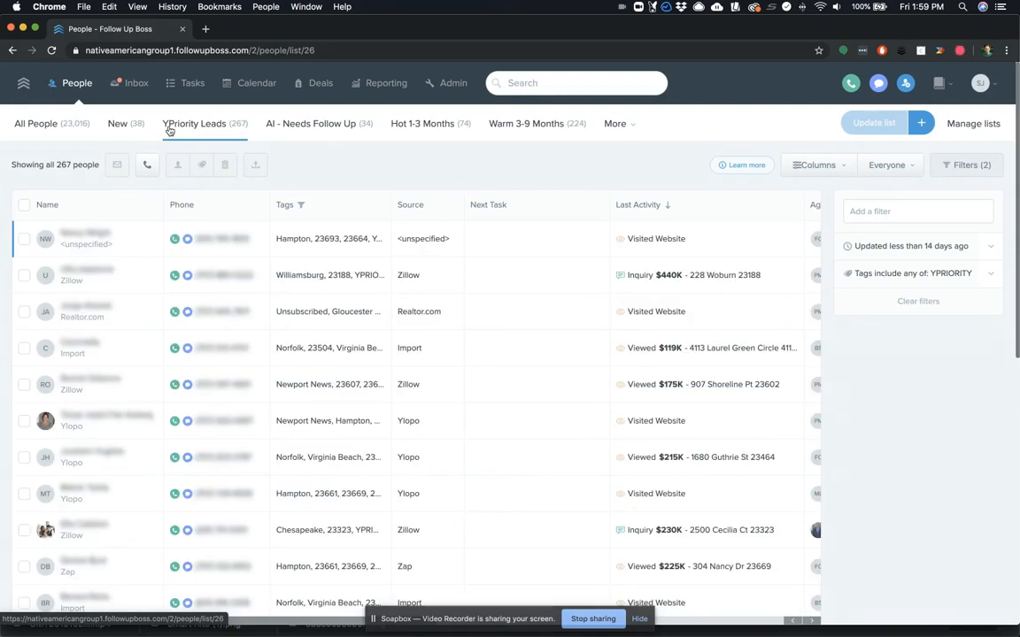
mouse_move(202, 166)
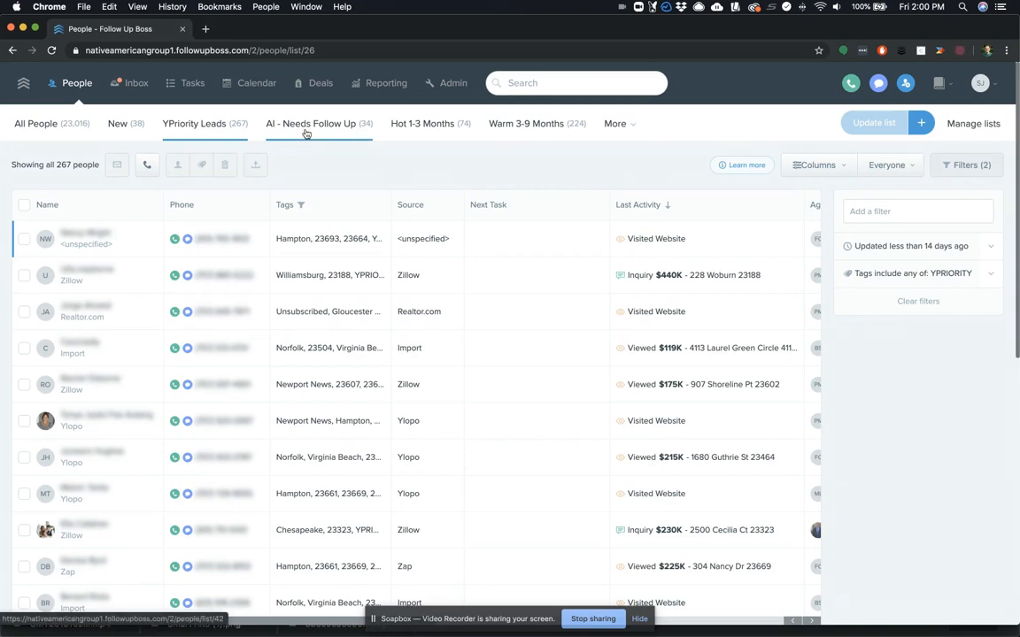
left_click(311, 124)
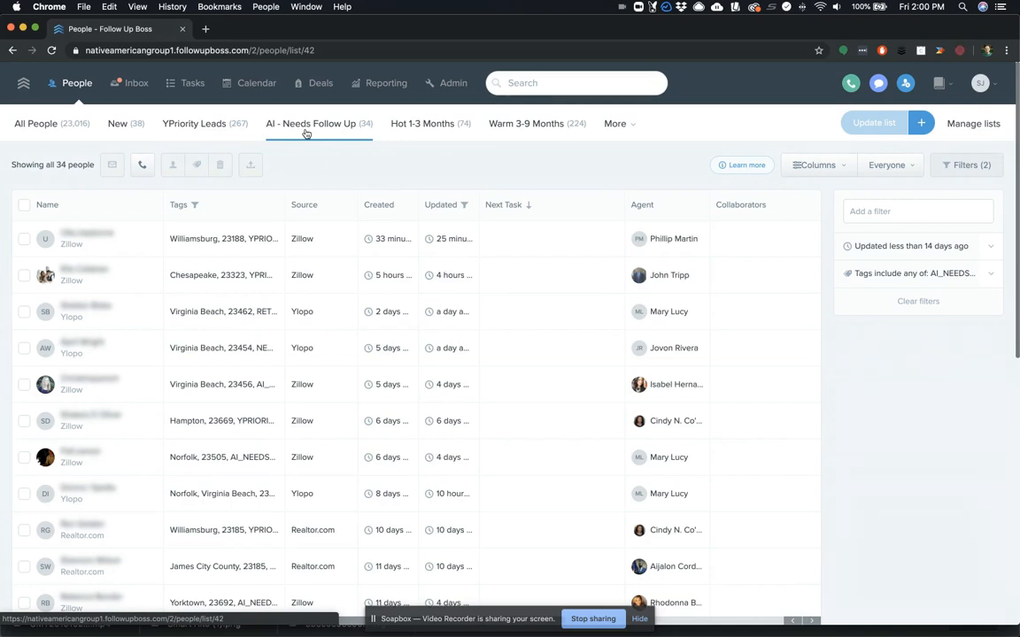
mouse_move(290, 124)
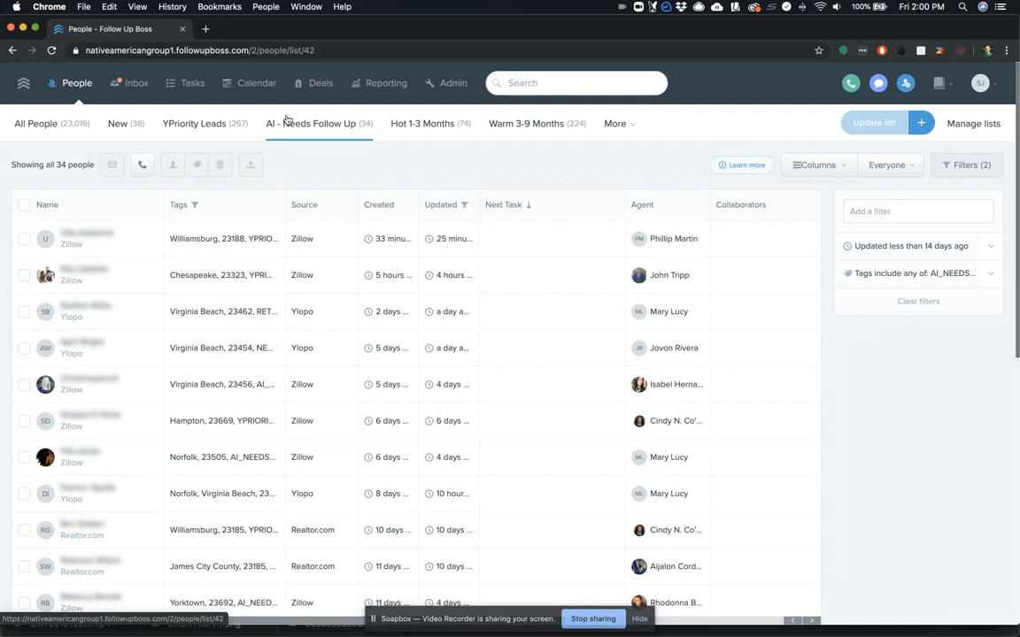
mouse_move(294, 124)
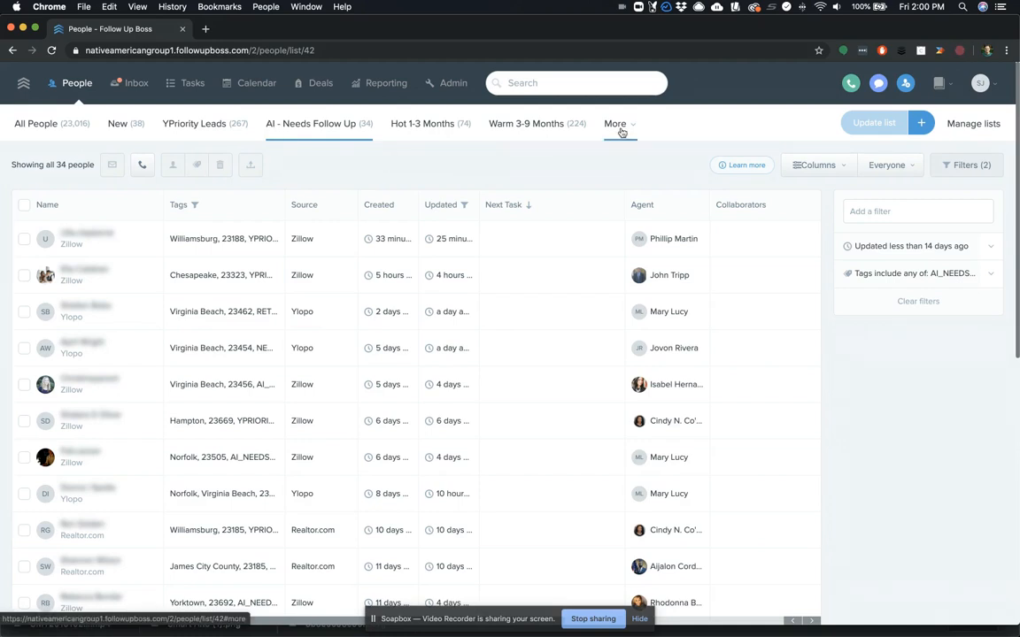
left_click(616, 124)
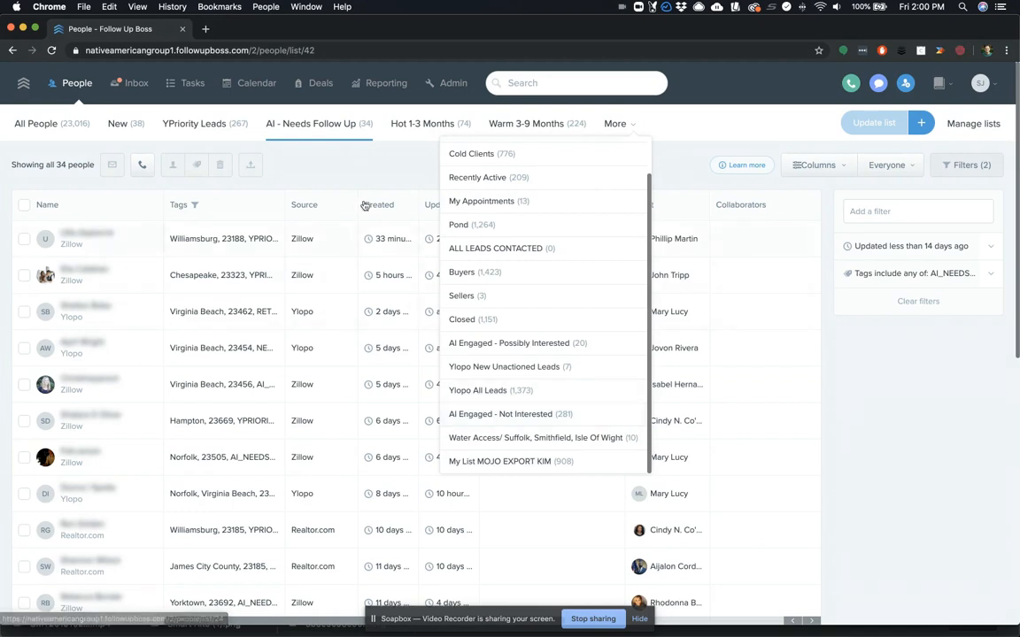
left_click(319, 124)
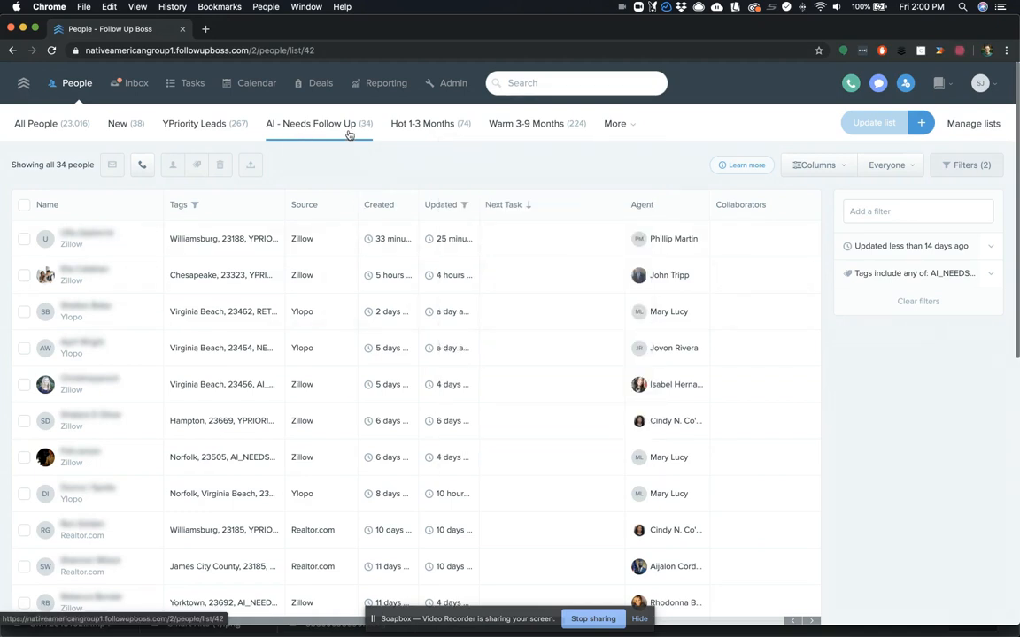
mouse_move(363, 167)
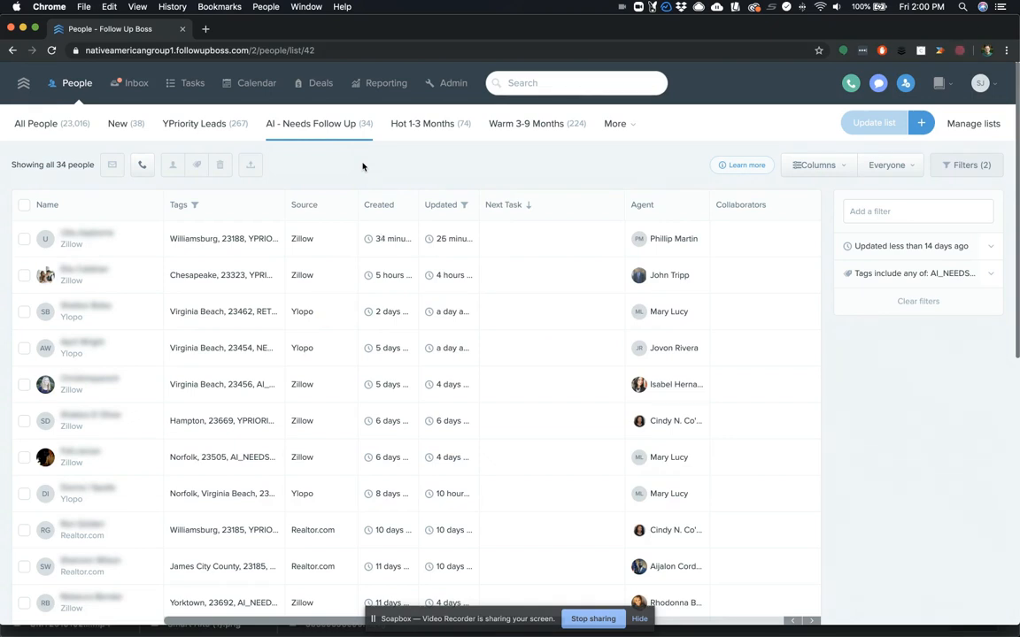
Open the first AI - Needs Follow Up lead and highlight the lead's reply in the AI text exchange.
left_click(87, 237)
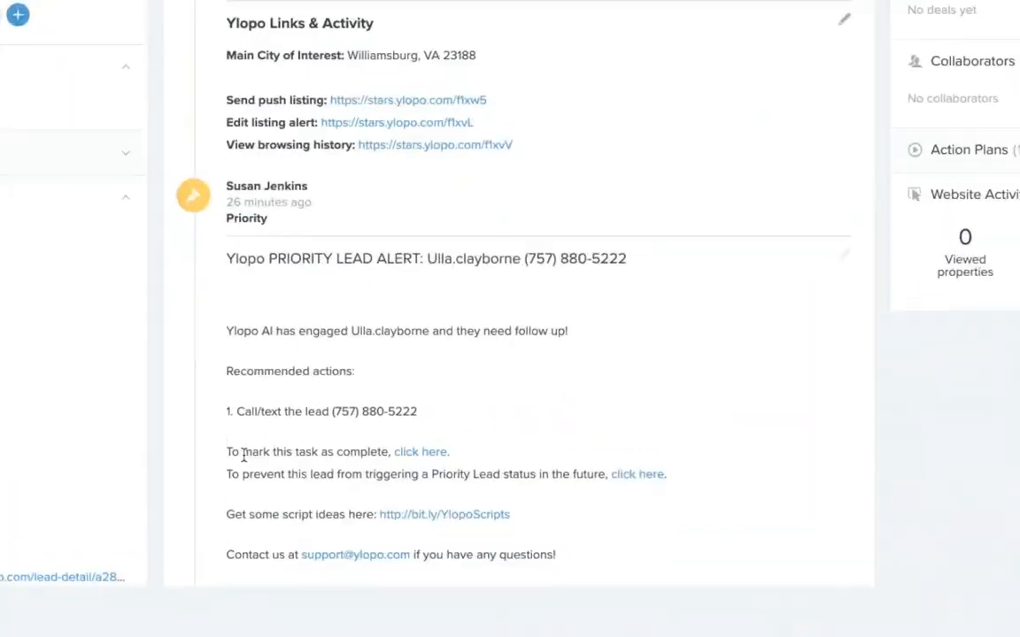
scroll("down", 3)
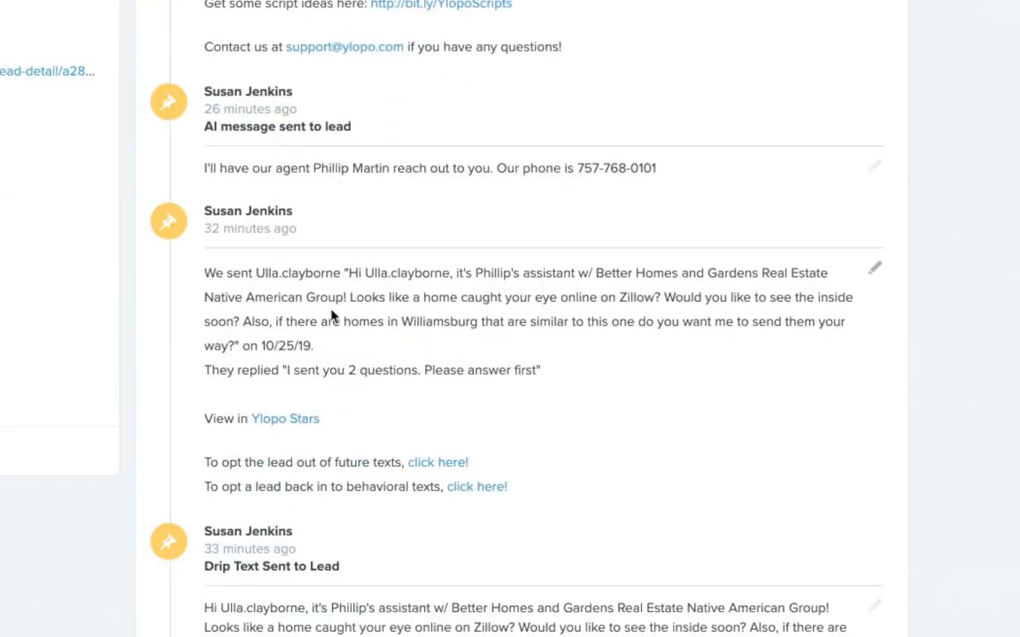
scroll("down", 3)
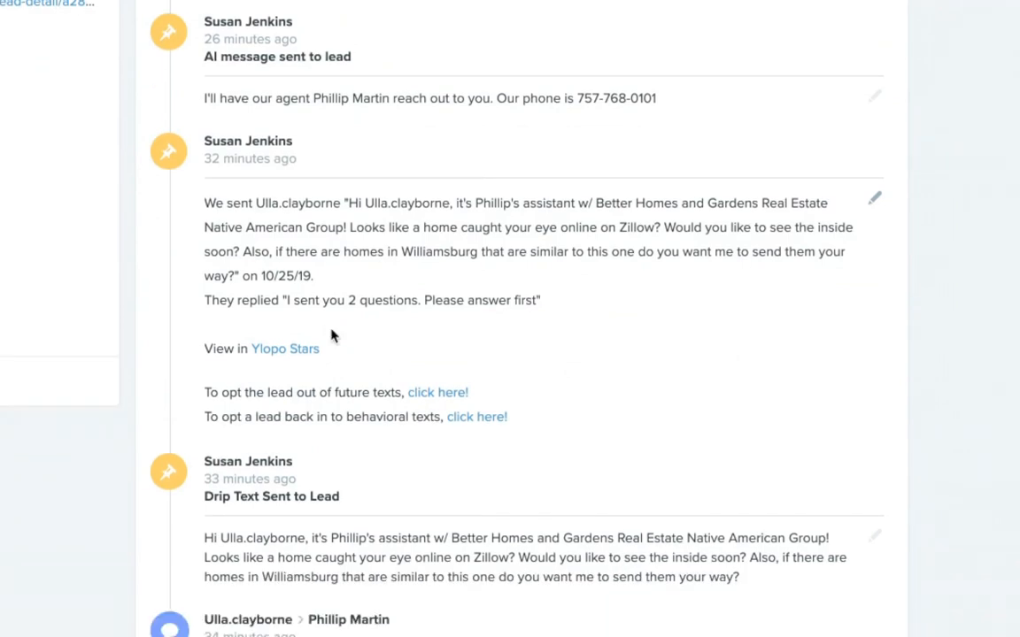
mouse_move(269, 301)
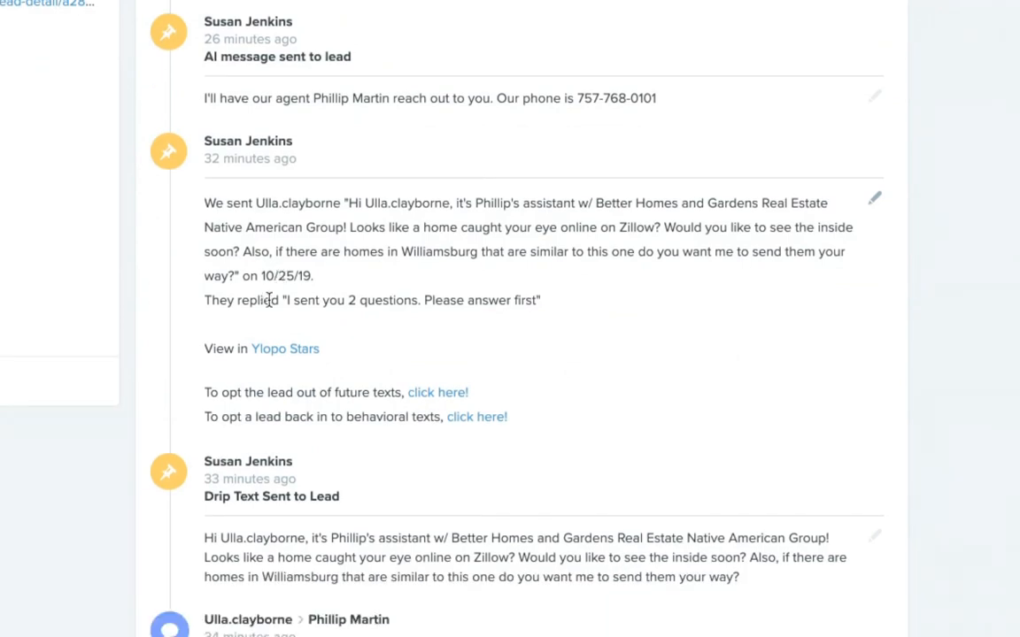
left_click_drag(281, 301, 540, 301)
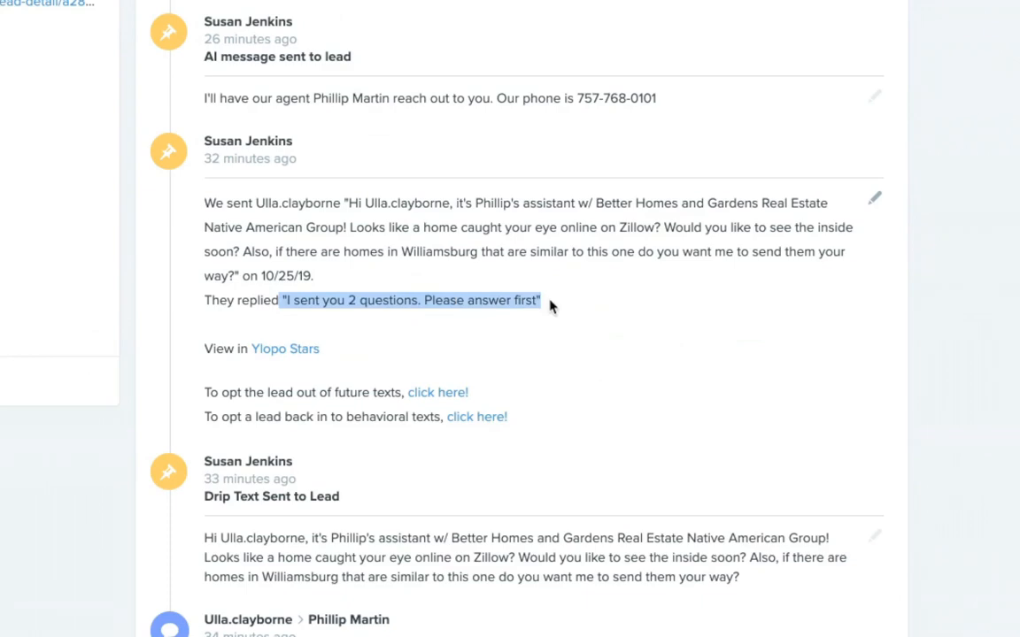
mouse_move(230, 375)
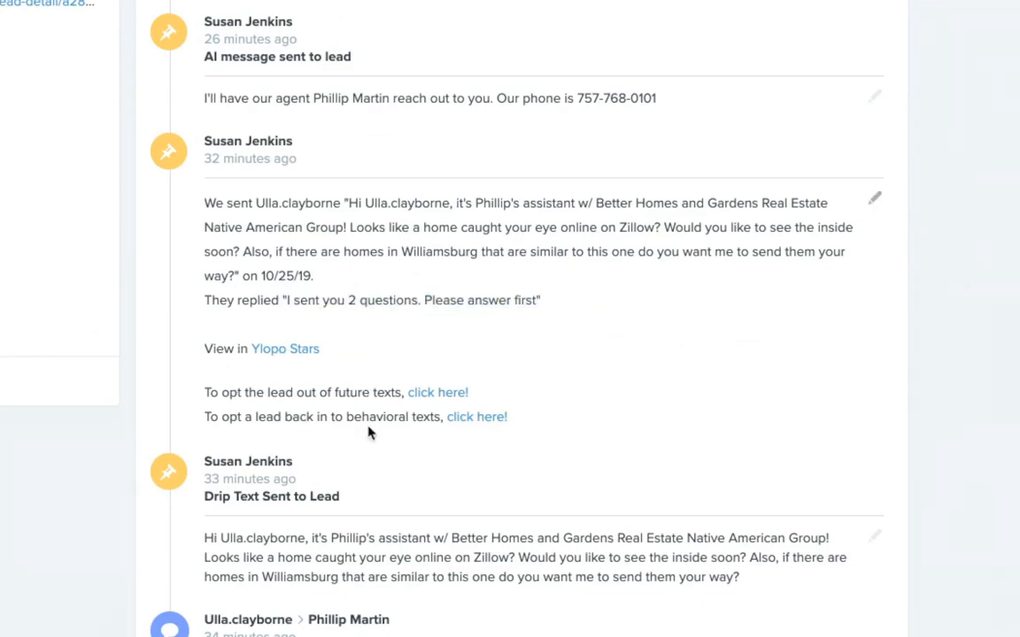
scroll("up", 3)
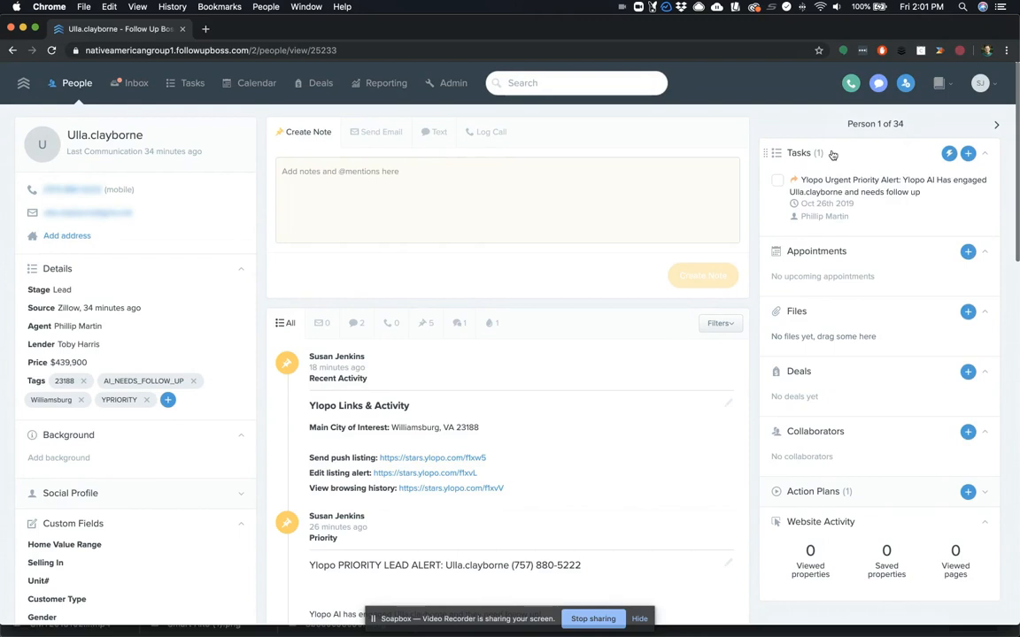
mouse_move(744, 180)
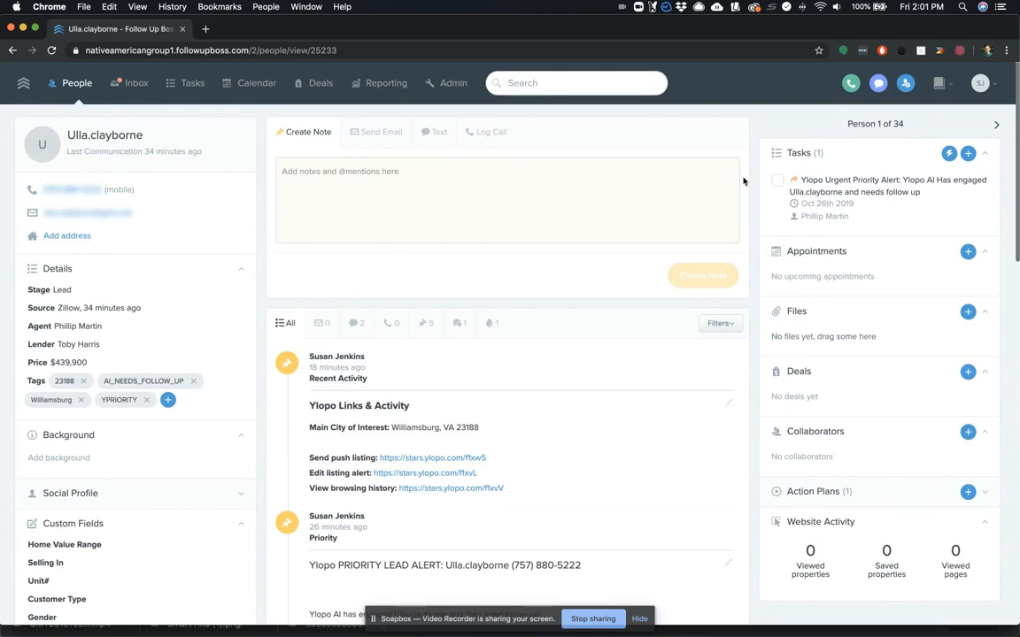
mouse_move(85, 99)
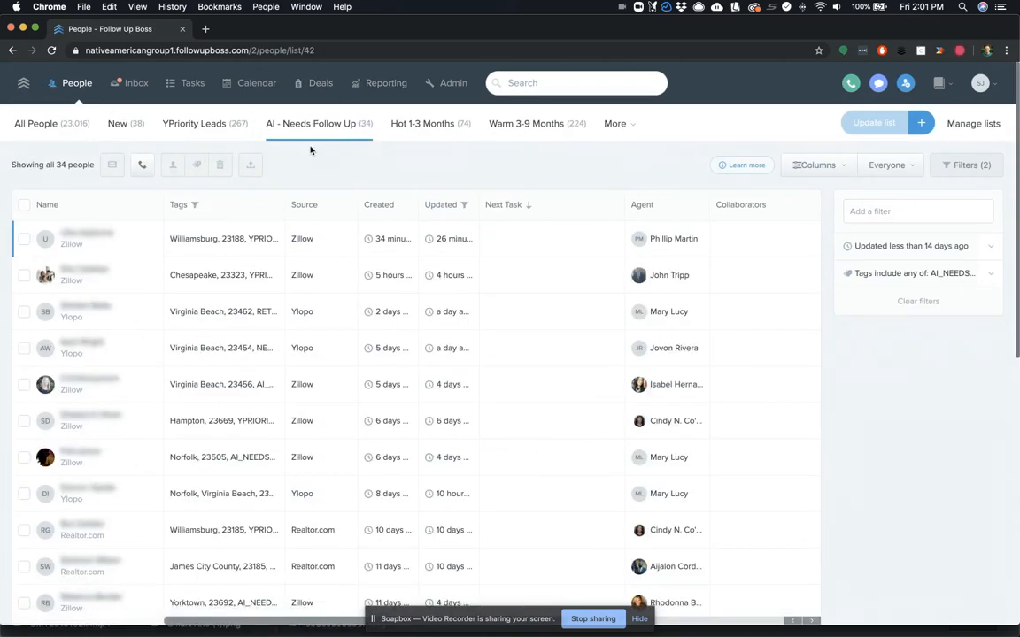
mouse_move(322, 149)
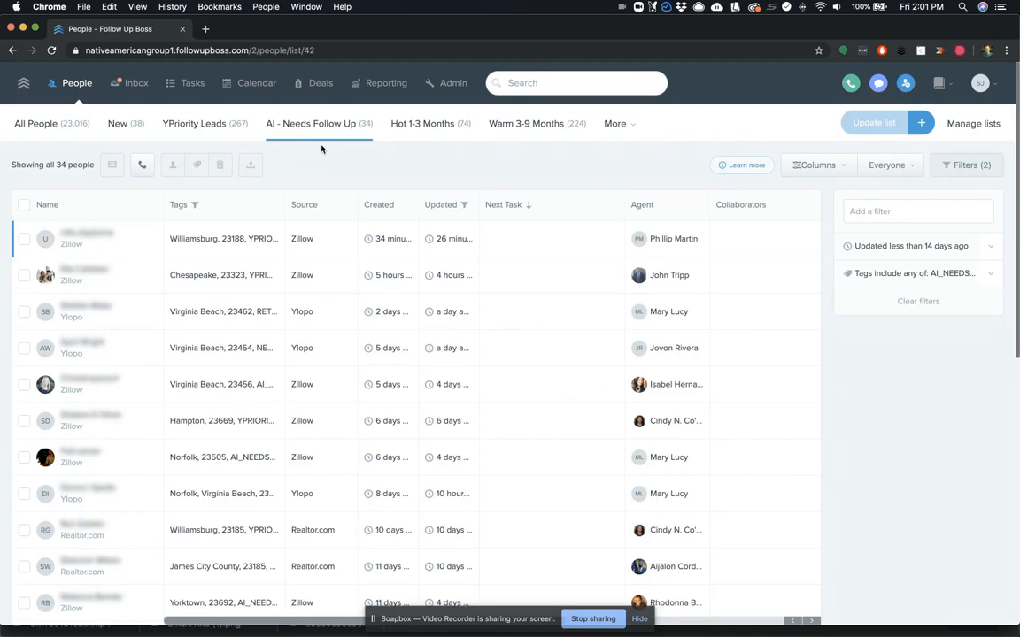
mouse_move(421, 124)
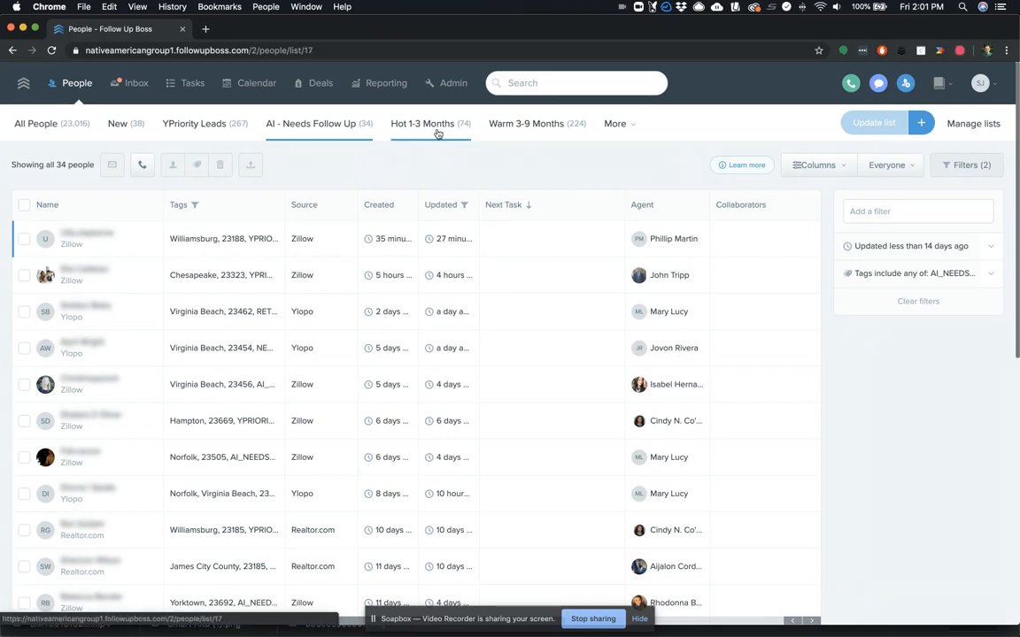
Switch to the Hot 1-3 Months smart list of 74 leads.
left_click(421, 124)
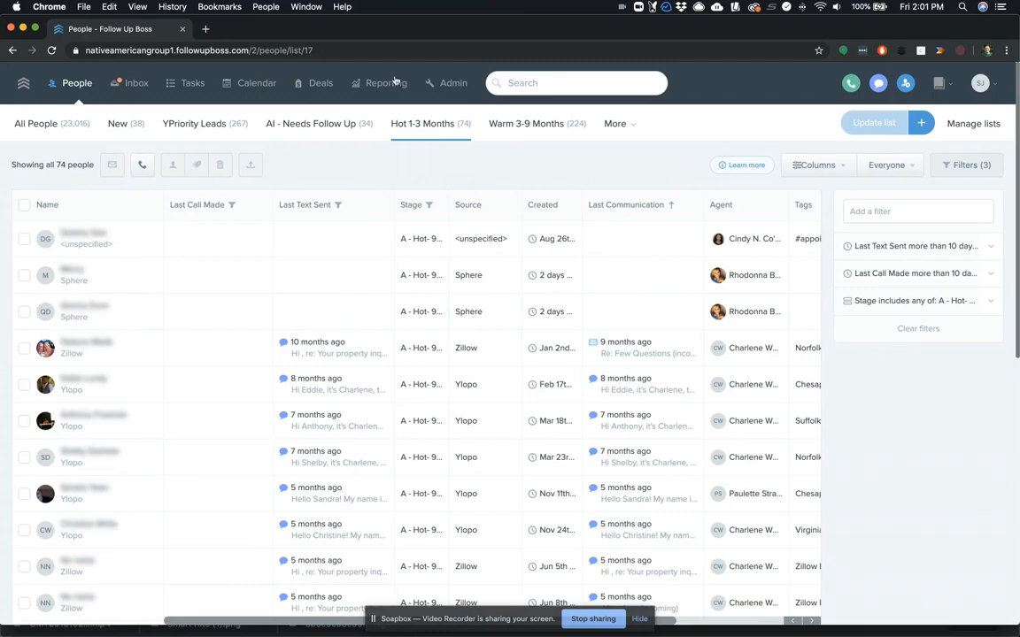
left_click(453, 83)
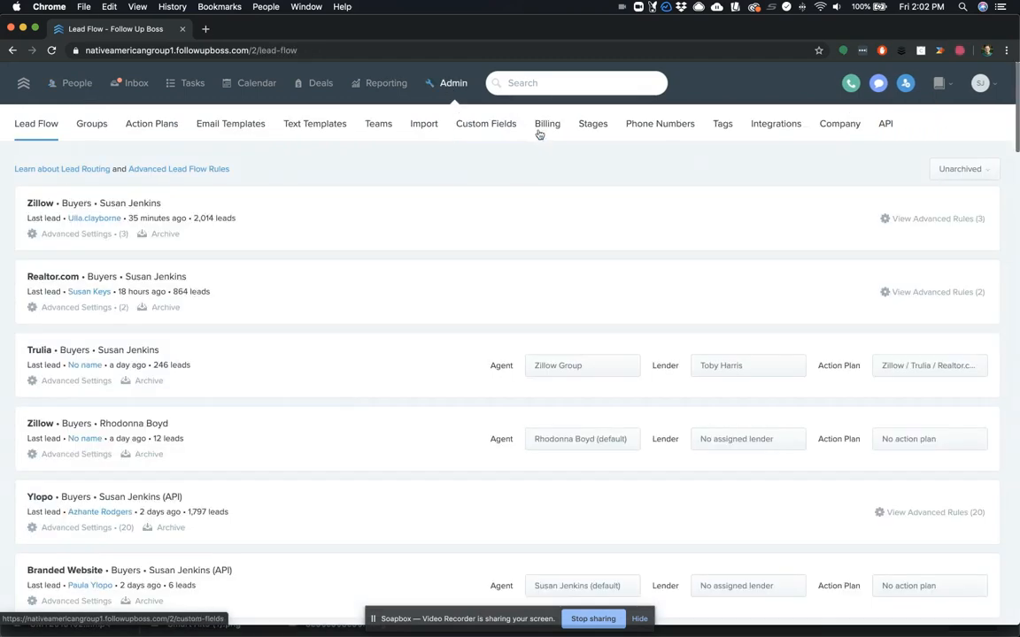
left_click(591, 124)
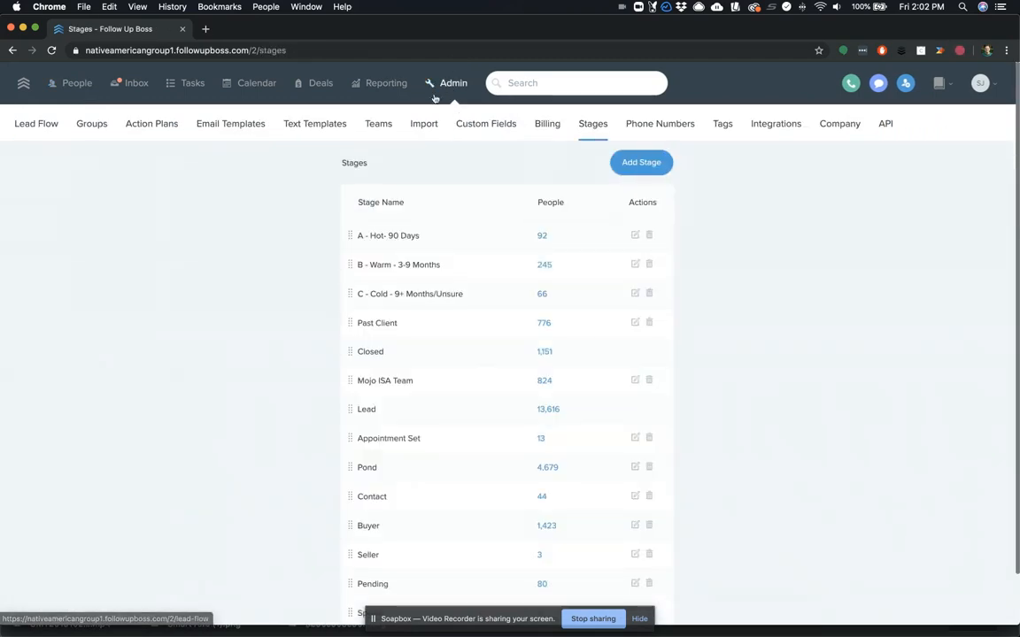
mouse_move(463, 89)
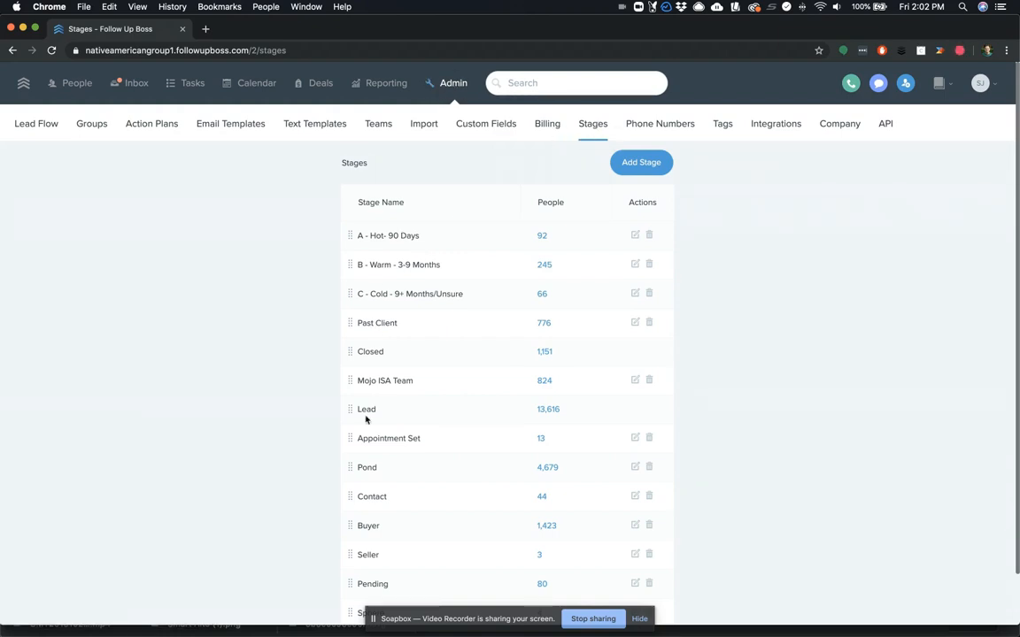
mouse_move(285, 464)
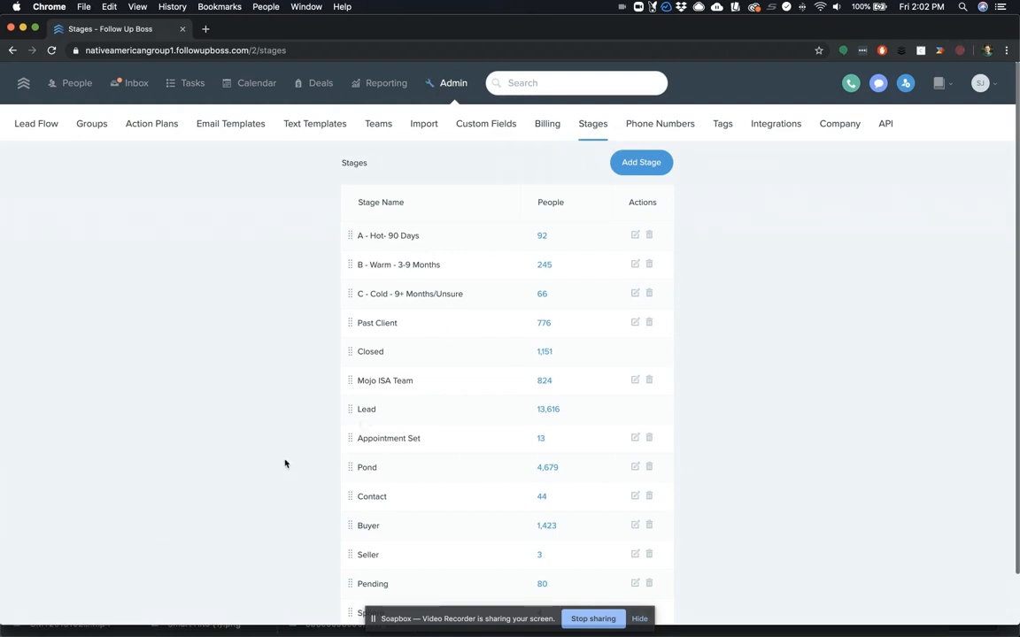
scroll("down", 3)
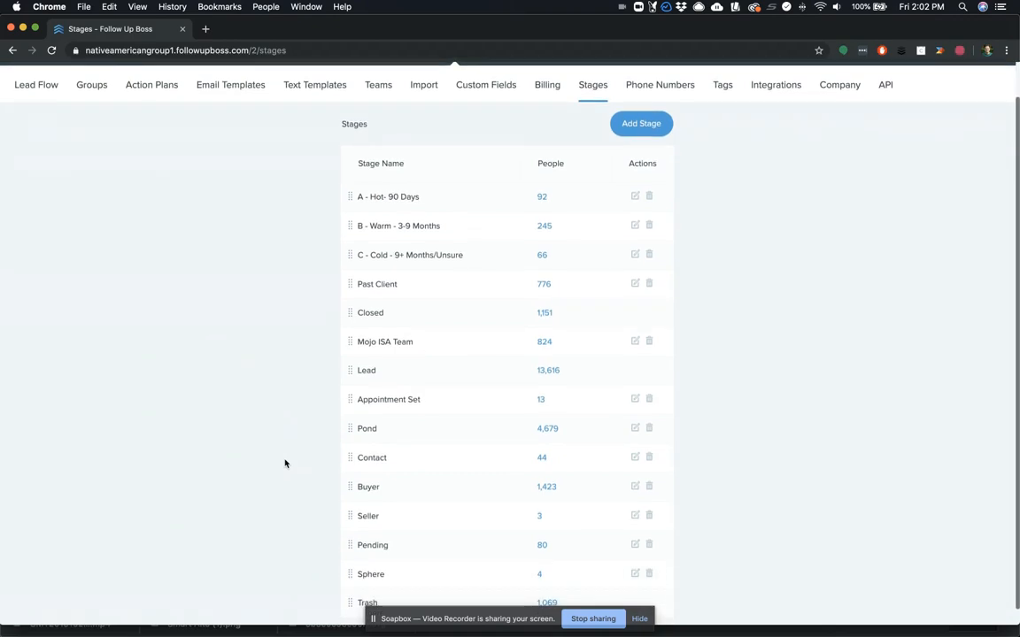
scroll("down", 3)
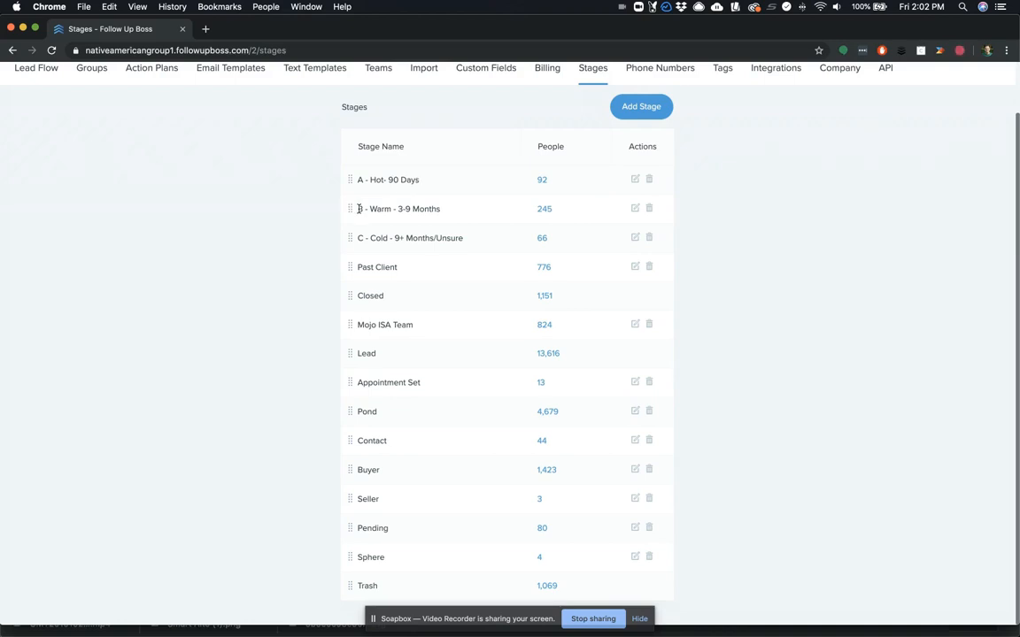
mouse_move(421, 198)
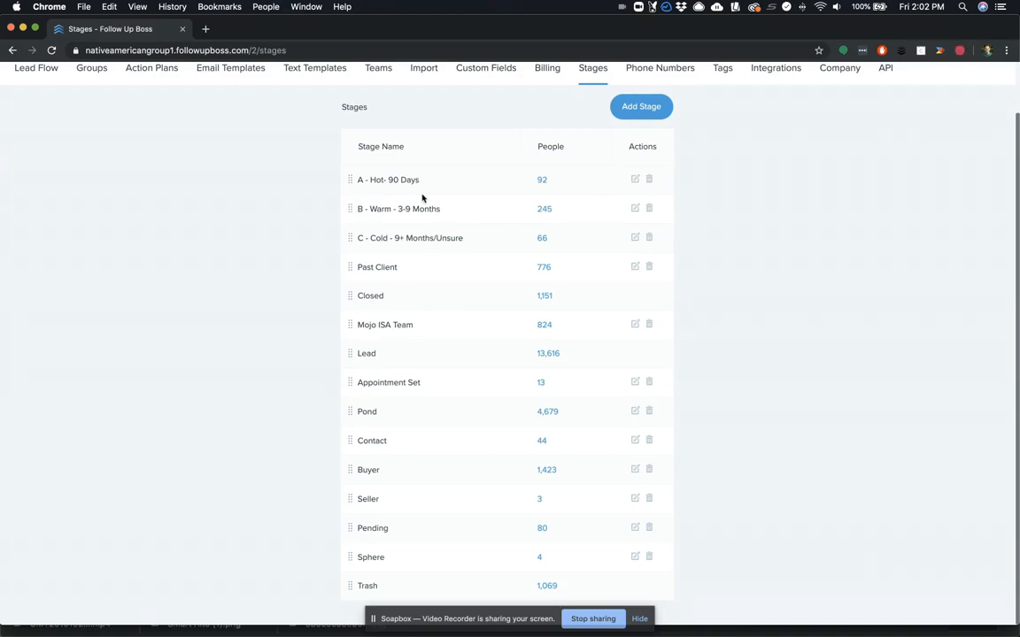
mouse_move(364, 241)
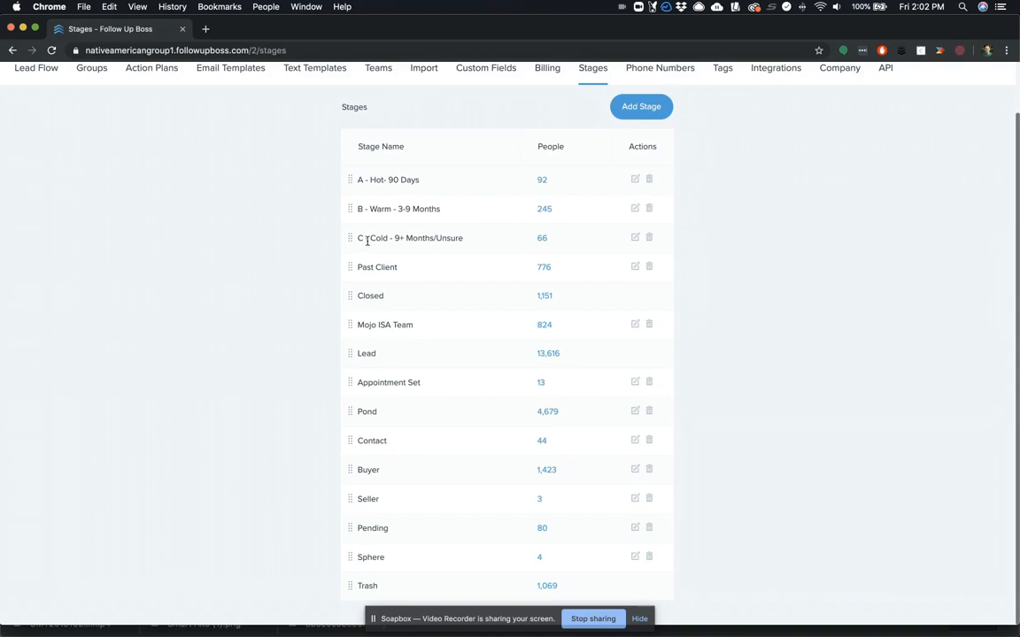
mouse_move(439, 237)
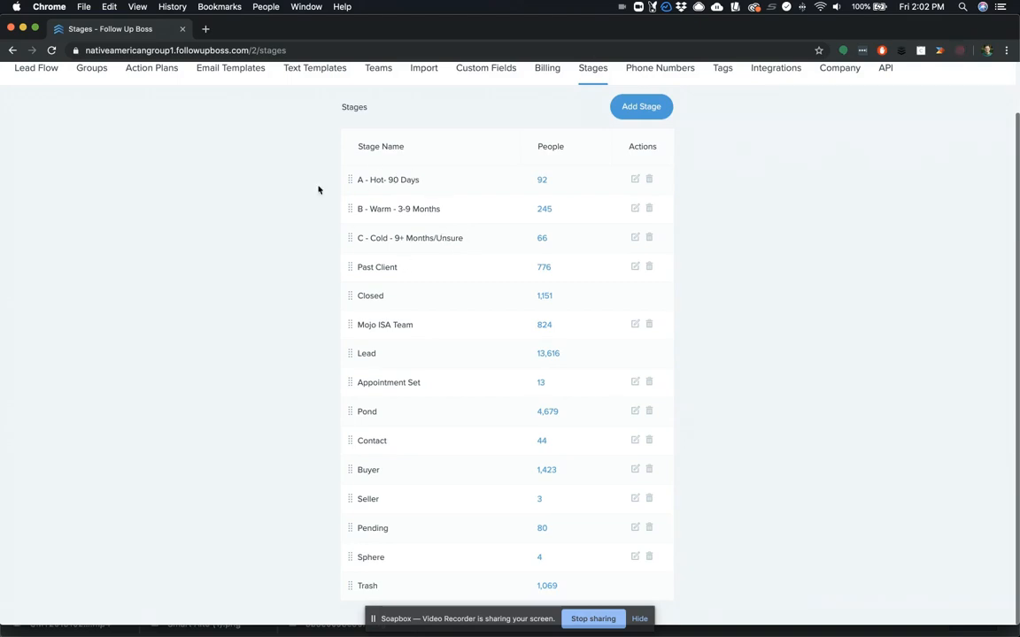
mouse_move(333, 216)
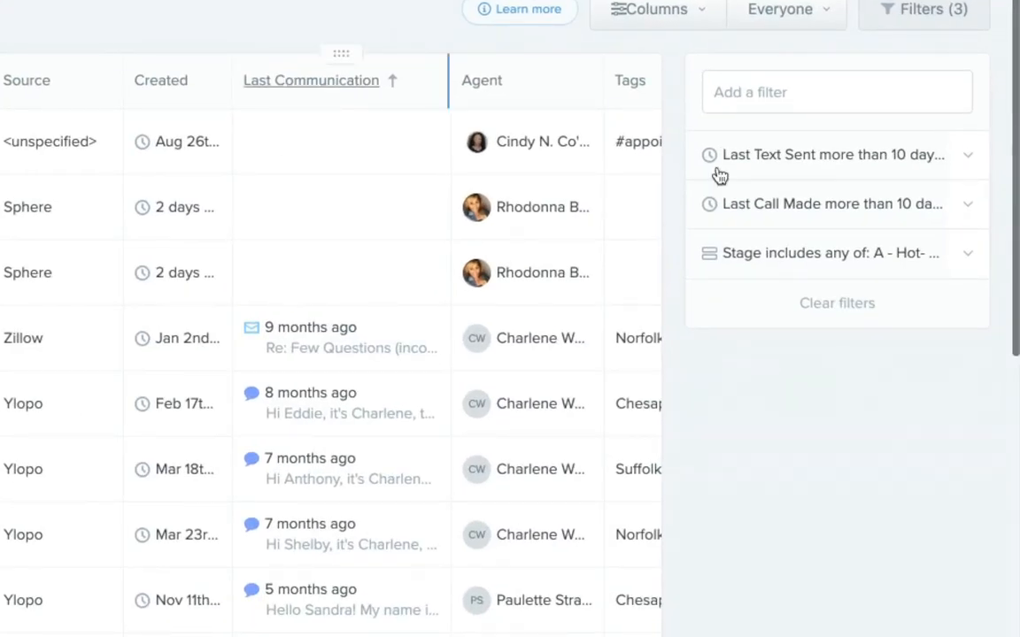
Expand the Hot list's filters, check the Calls columns, then open the first lead's profile.
left_click(835, 253)
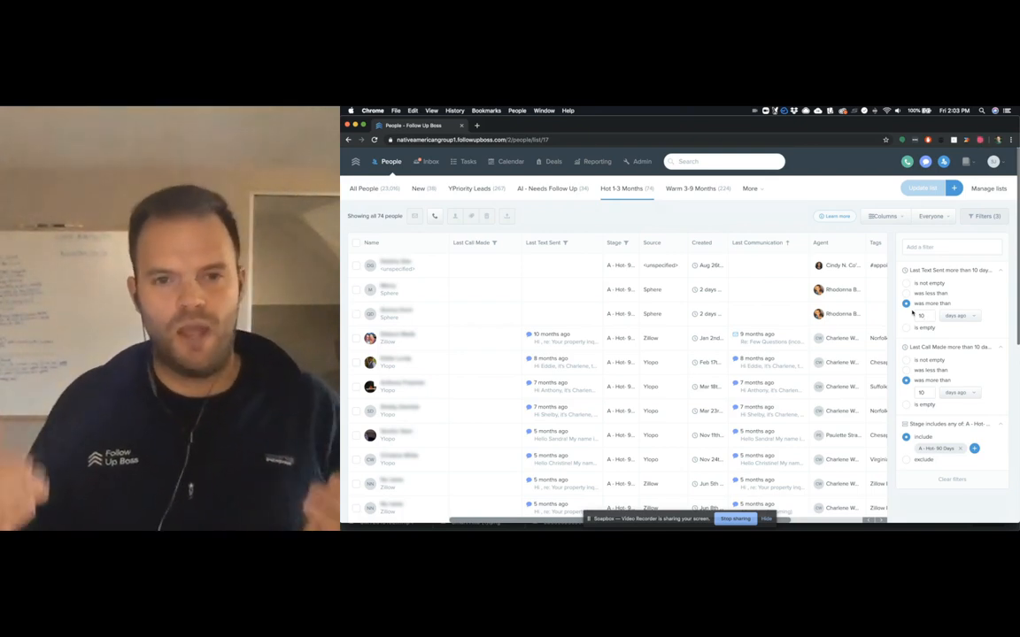
mouse_move(711, 352)
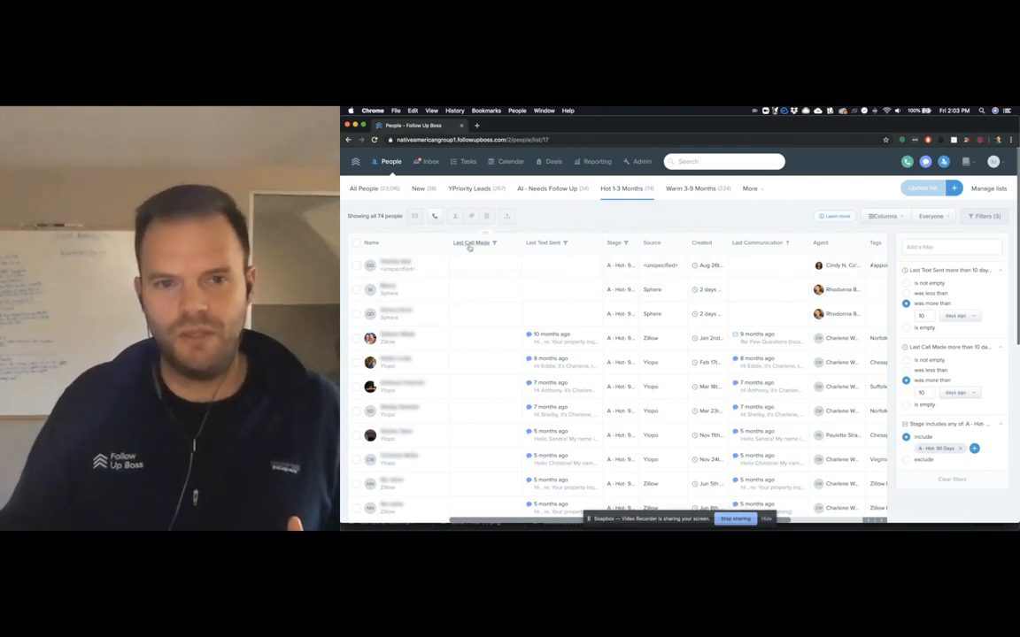
left_click(903, 216)
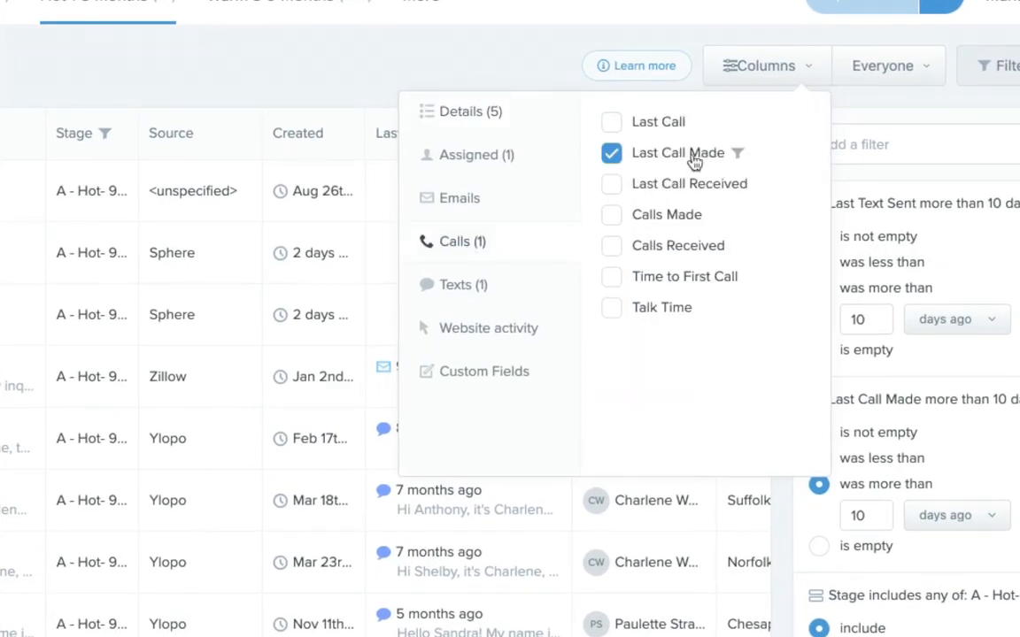
left_click(462, 283)
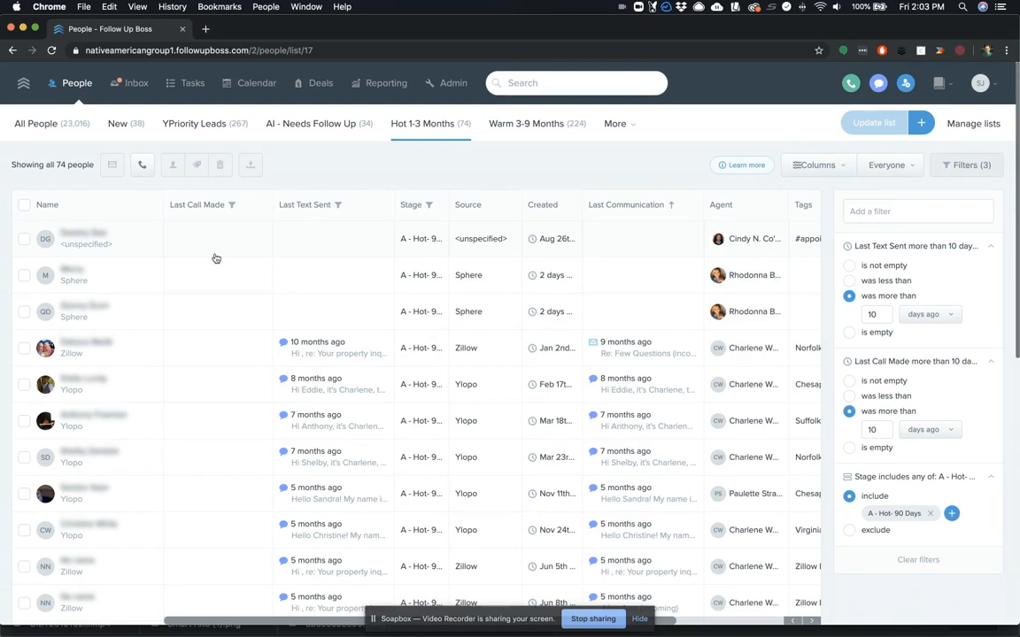
mouse_move(206, 230)
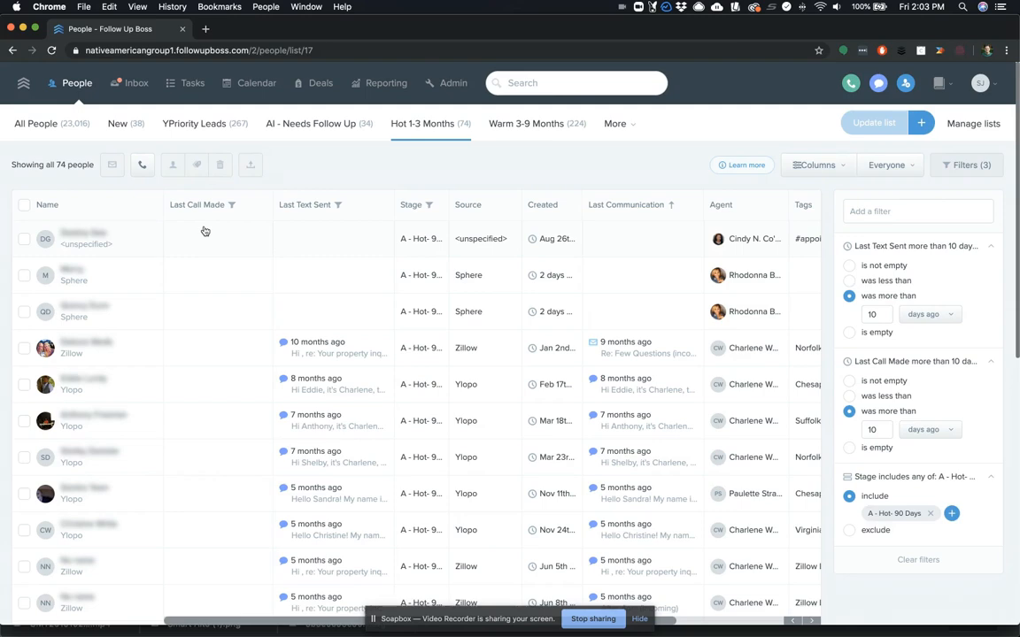
left_click(79, 237)
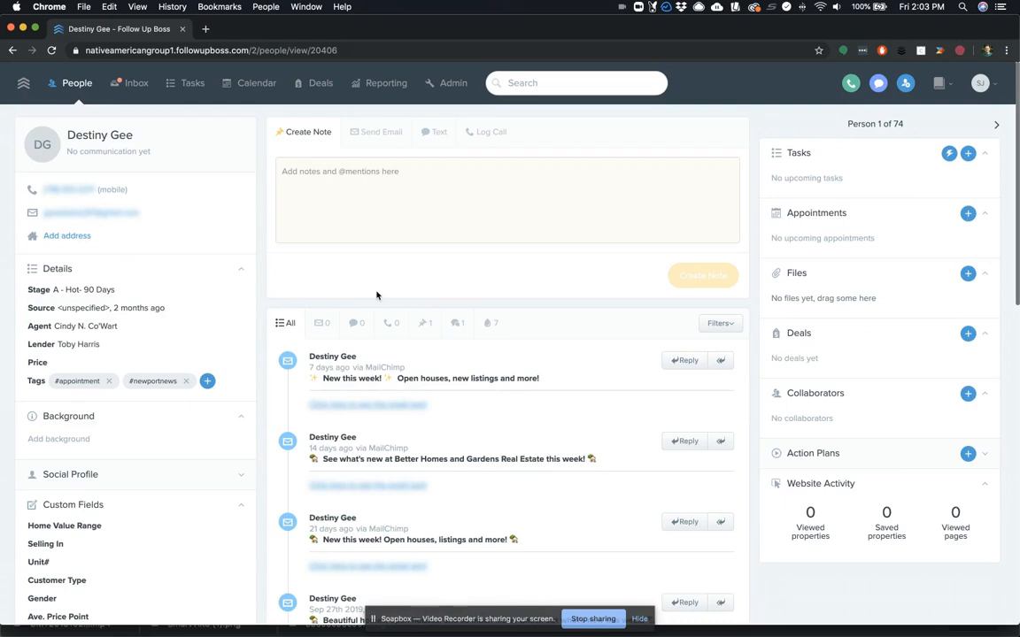
Review the lead's timeline and go back to the Hot 1-3 Months list.
scroll("down", 3)
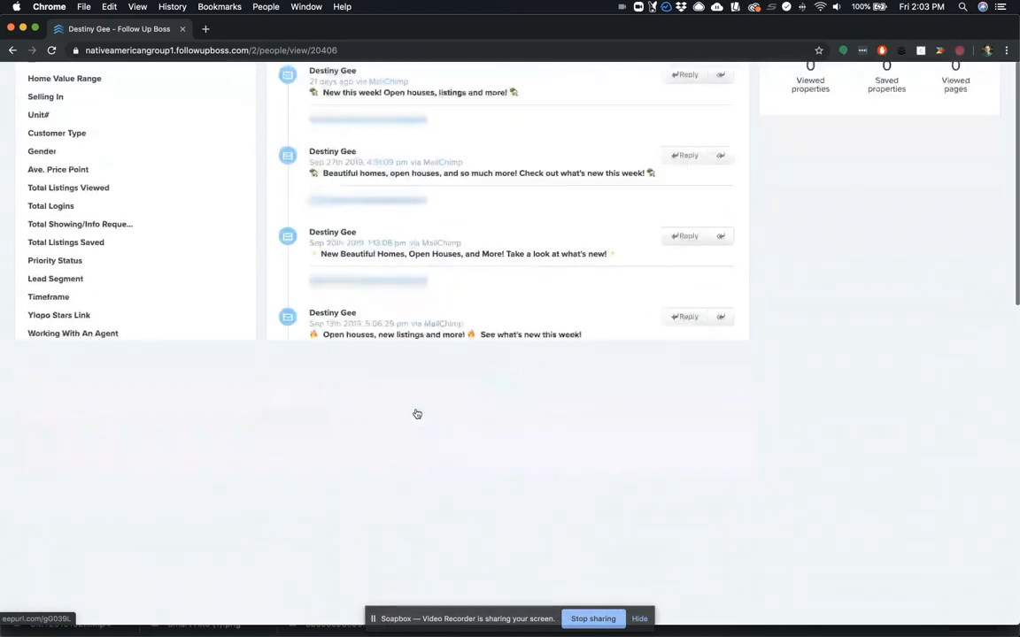
scroll("down", 3)
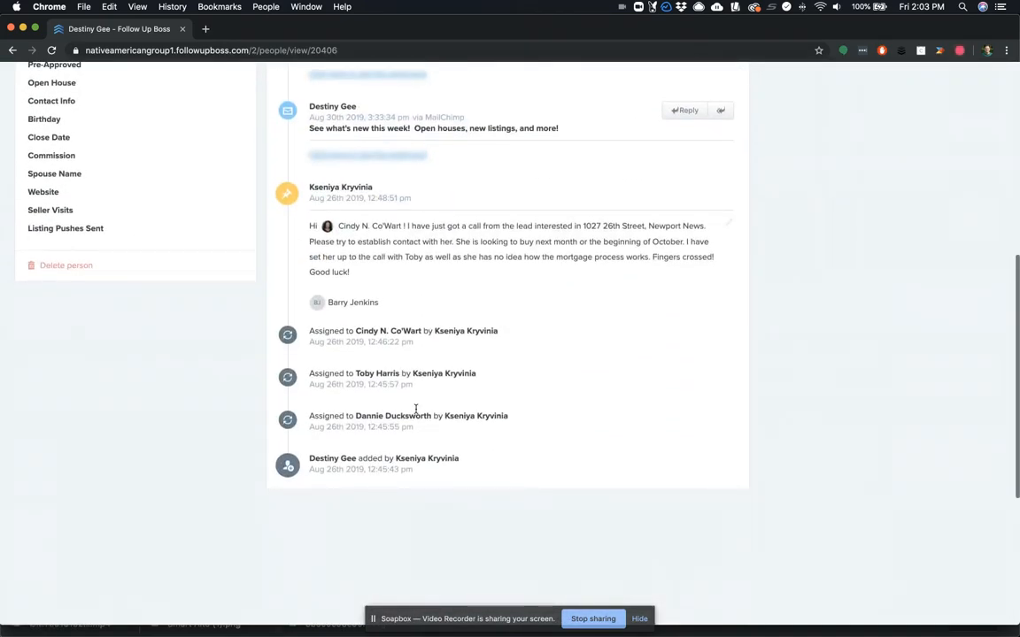
left_click(14, 46)
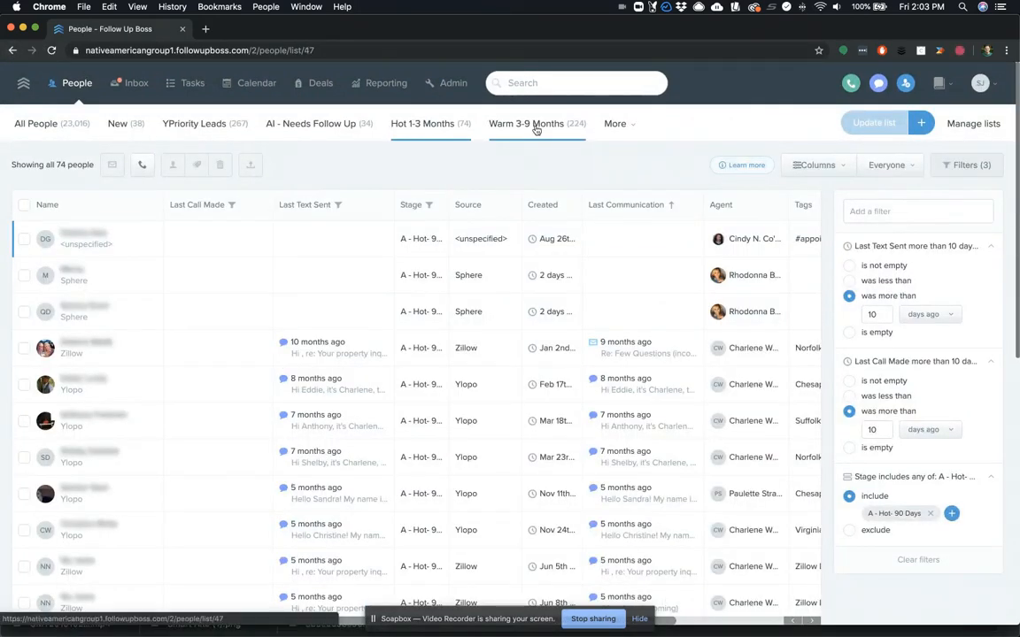
Show the Warm 3-9 Months list with its Last Text Sent and Last Call Made filters expanded.
left_click(526, 124)
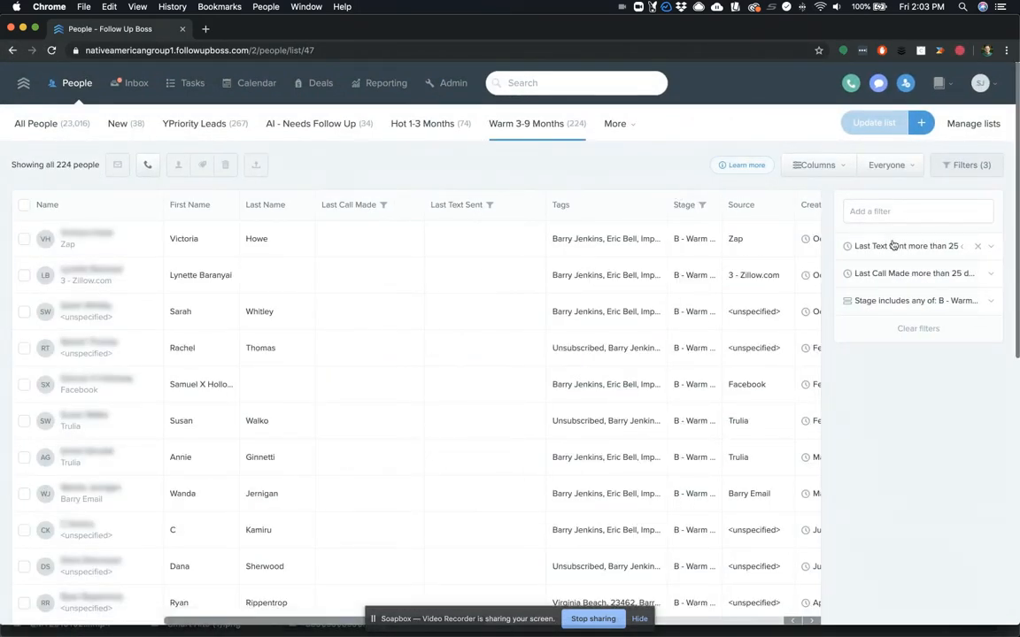
left_click(904, 246)
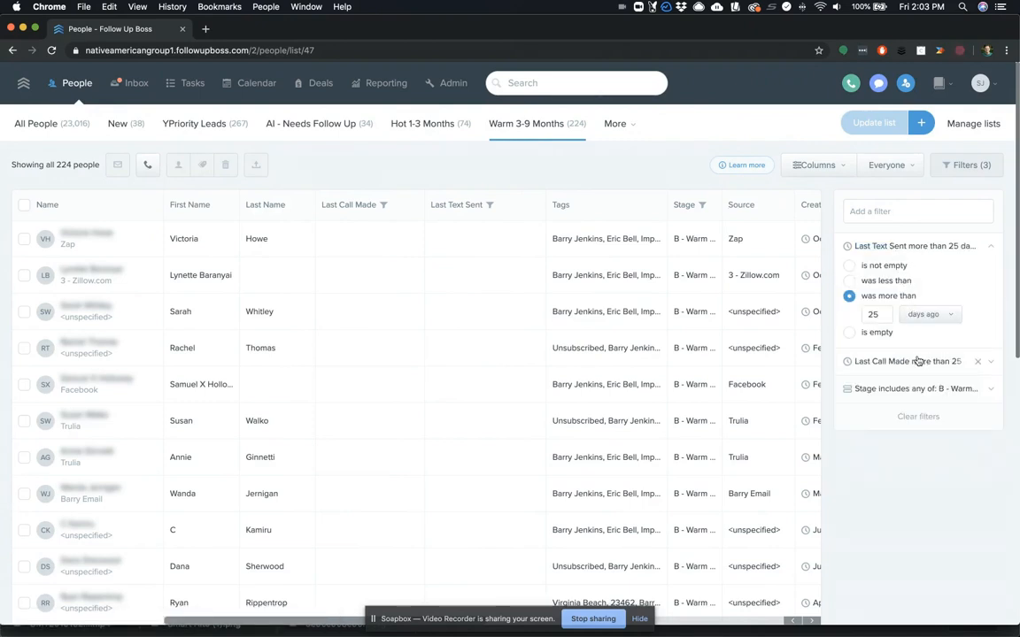
left_click(917, 361)
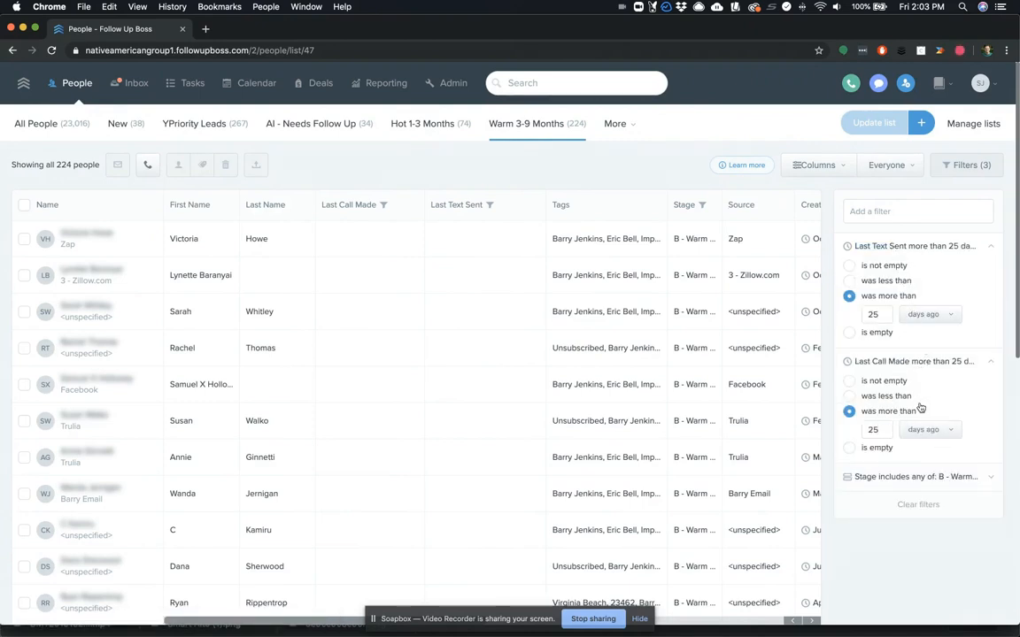
Show the Cold 9+ Months/Unsure list with its 45-day filters expanded, then go to Manage Lists.
left_click(614, 124)
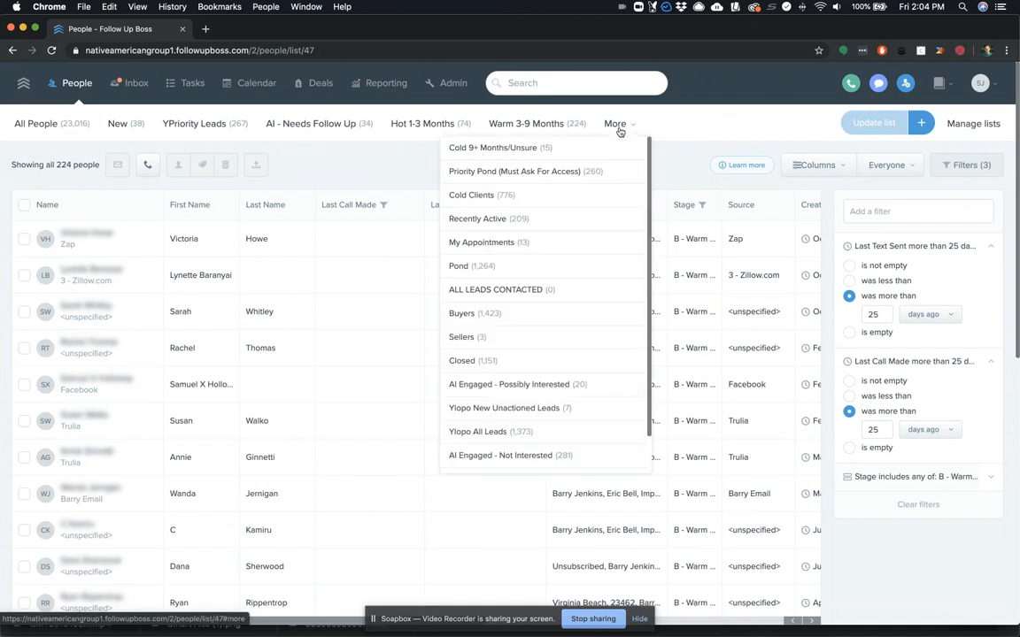
left_click(492, 147)
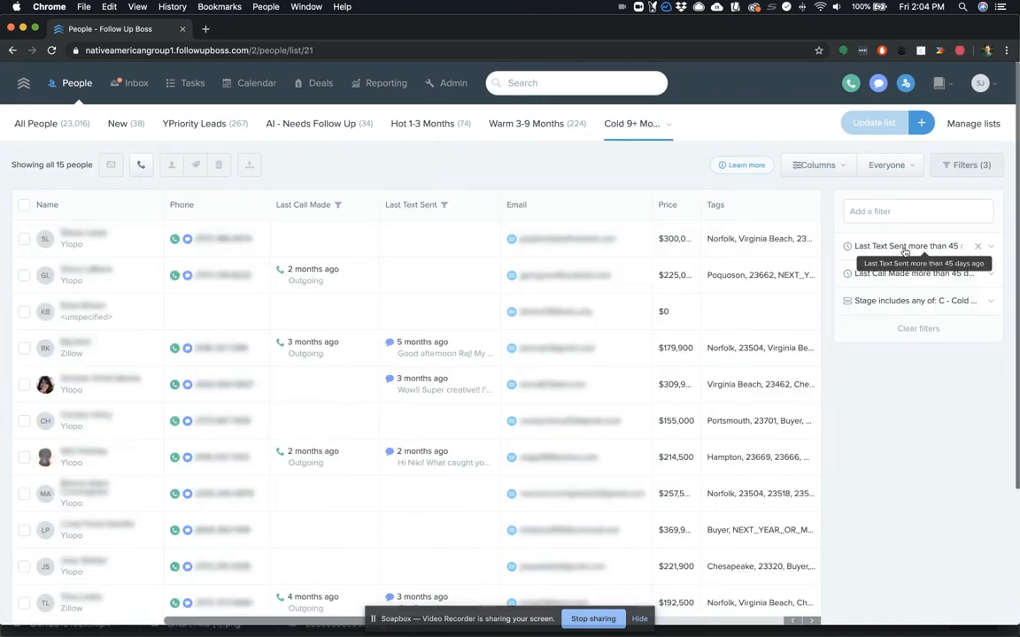
left_click(916, 246)
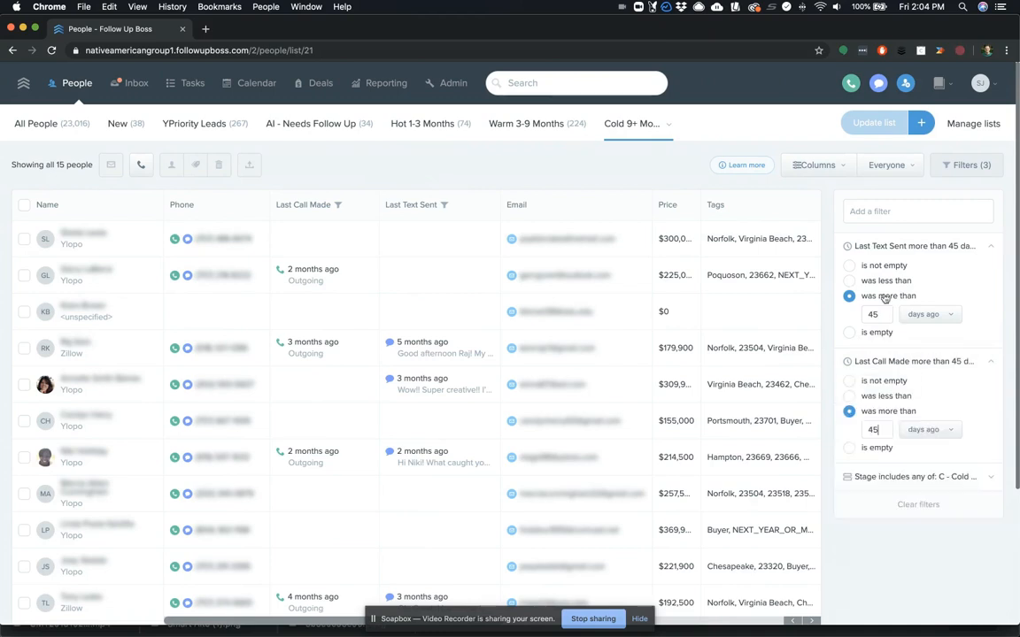
mouse_move(595, 166)
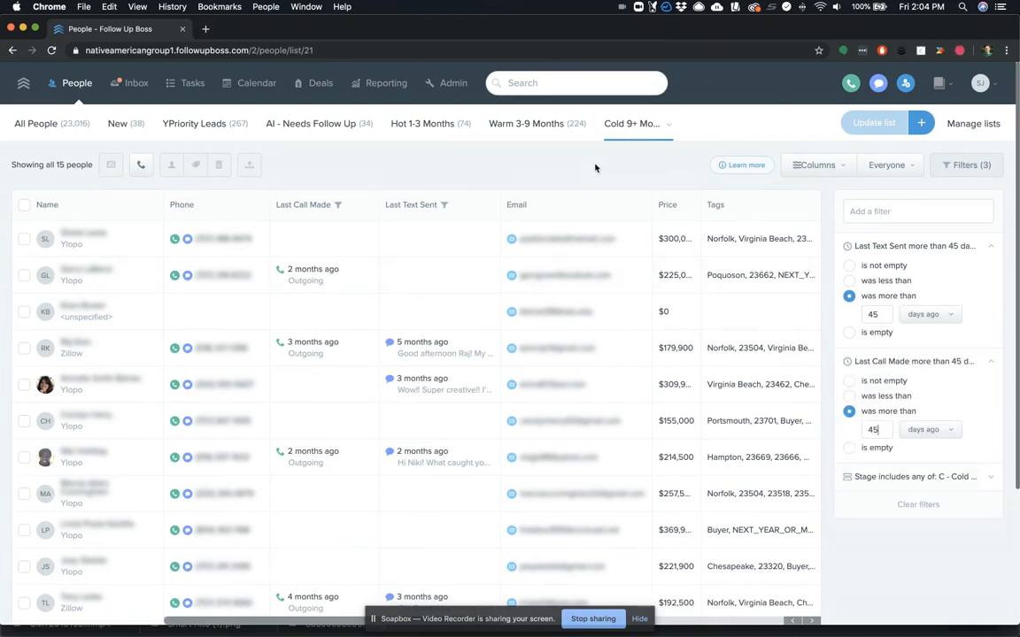
mouse_move(589, 170)
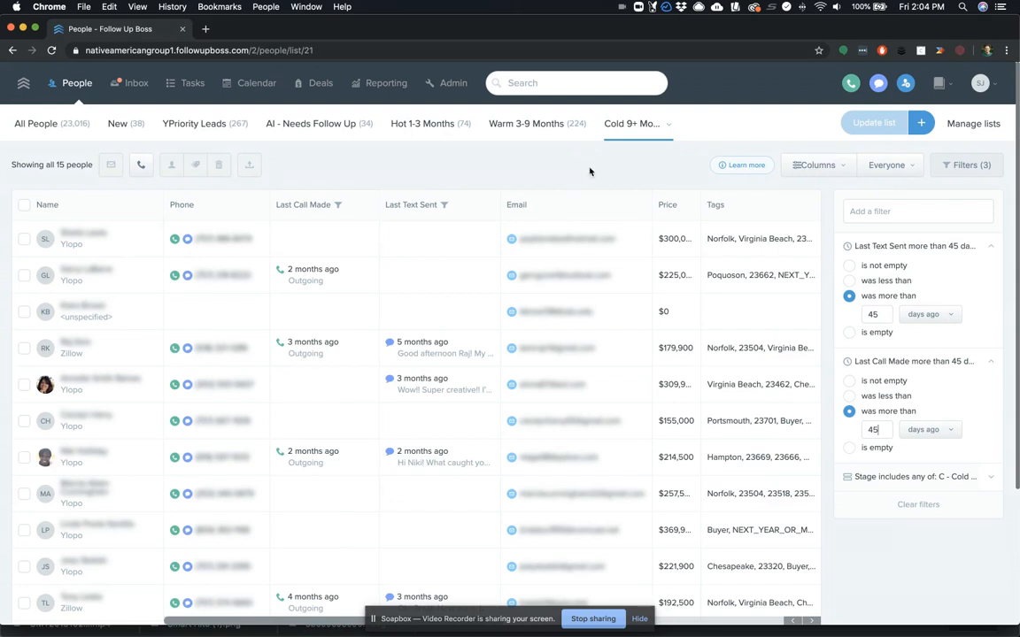
left_click(974, 124)
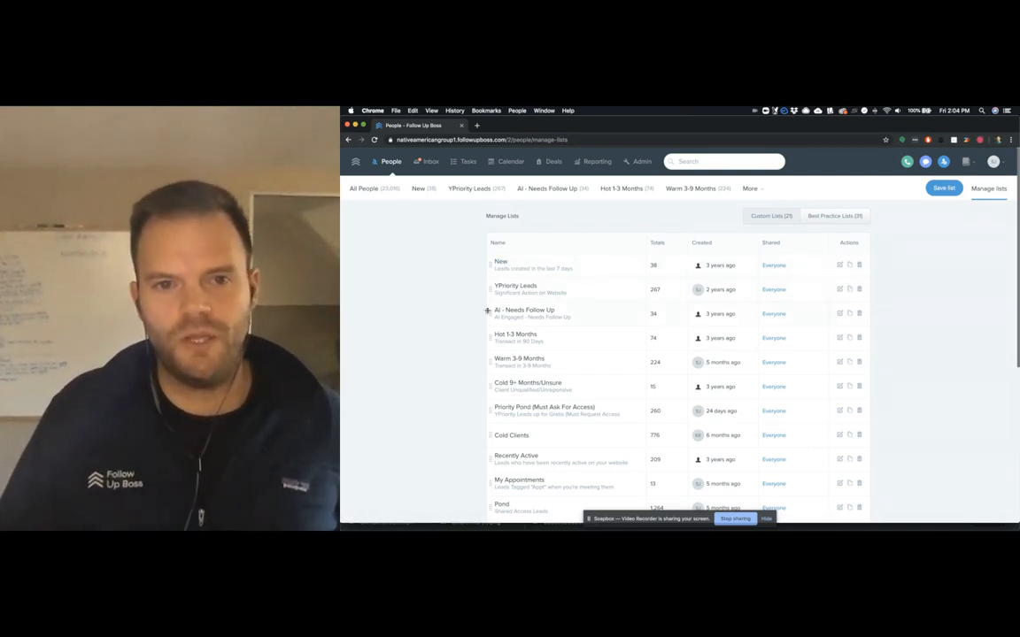
mouse_move(559, 315)
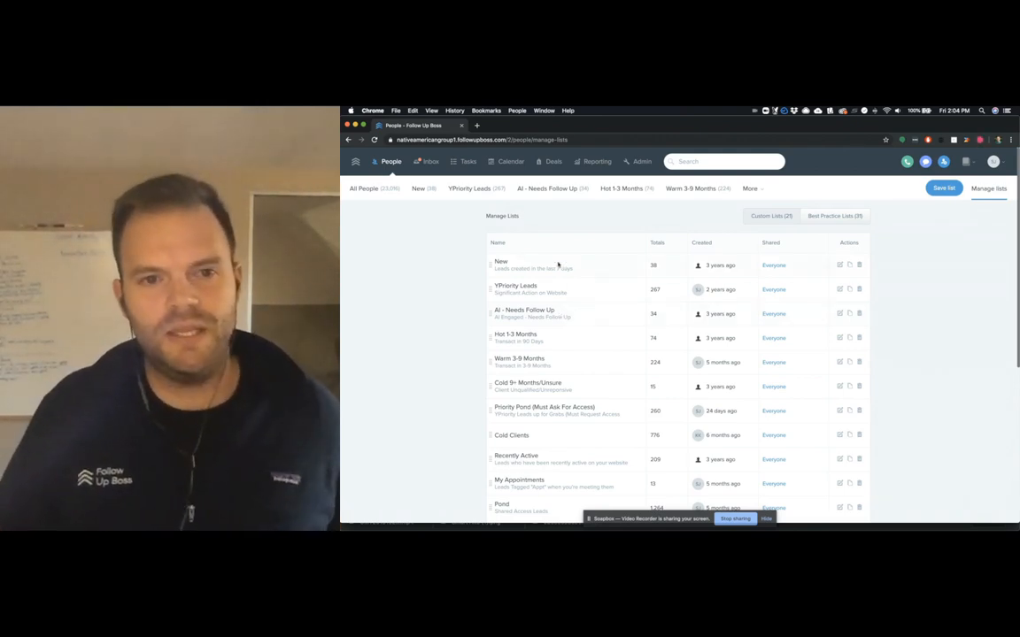
mouse_move(516, 322)
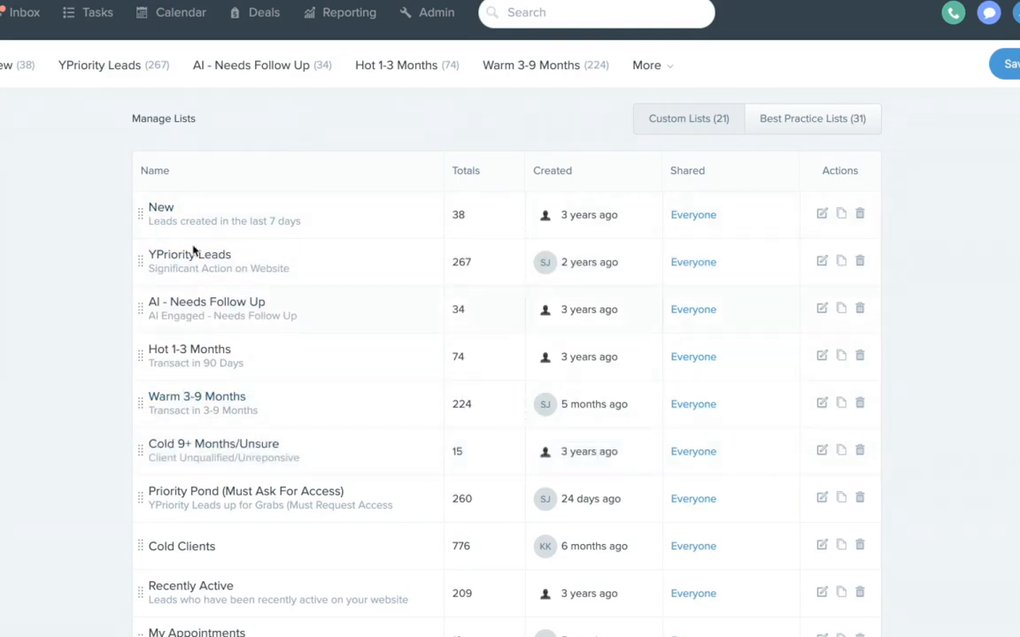
mouse_move(198, 338)
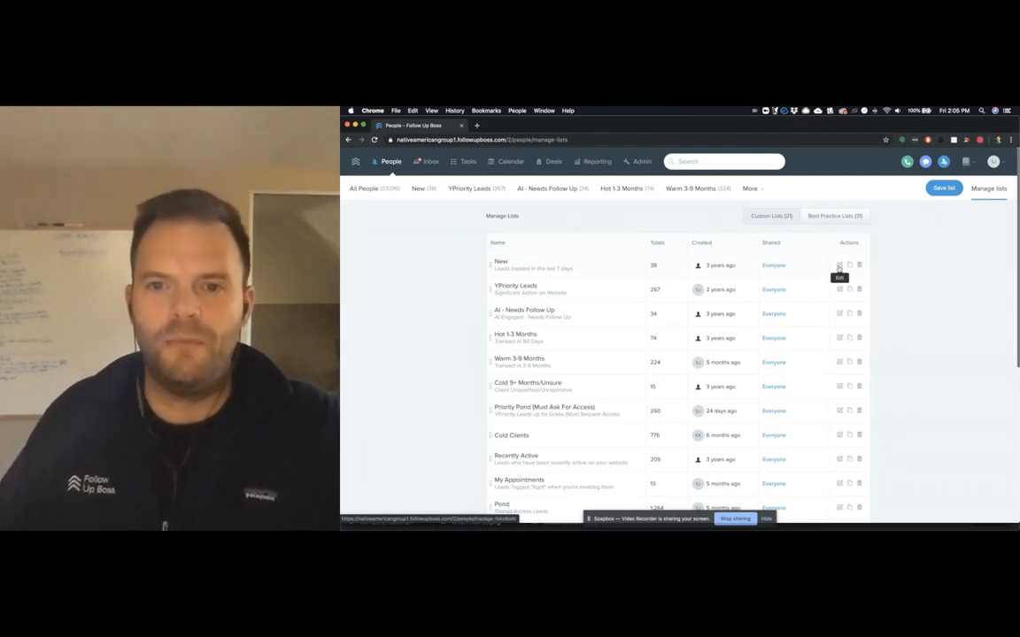
left_click(839, 264)
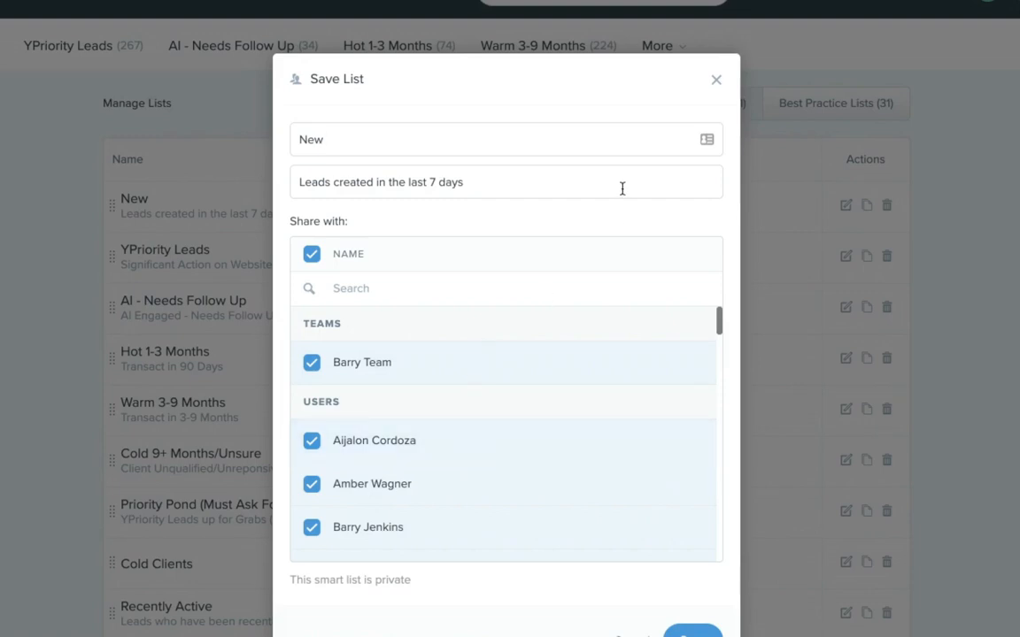
scroll("down", 3)
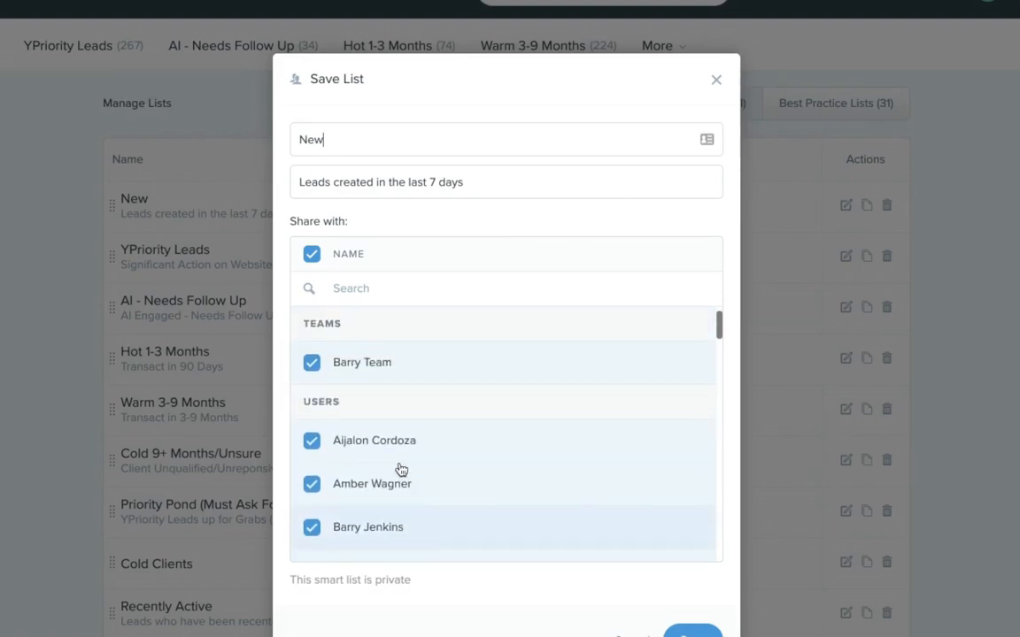
mouse_move(170, 384)
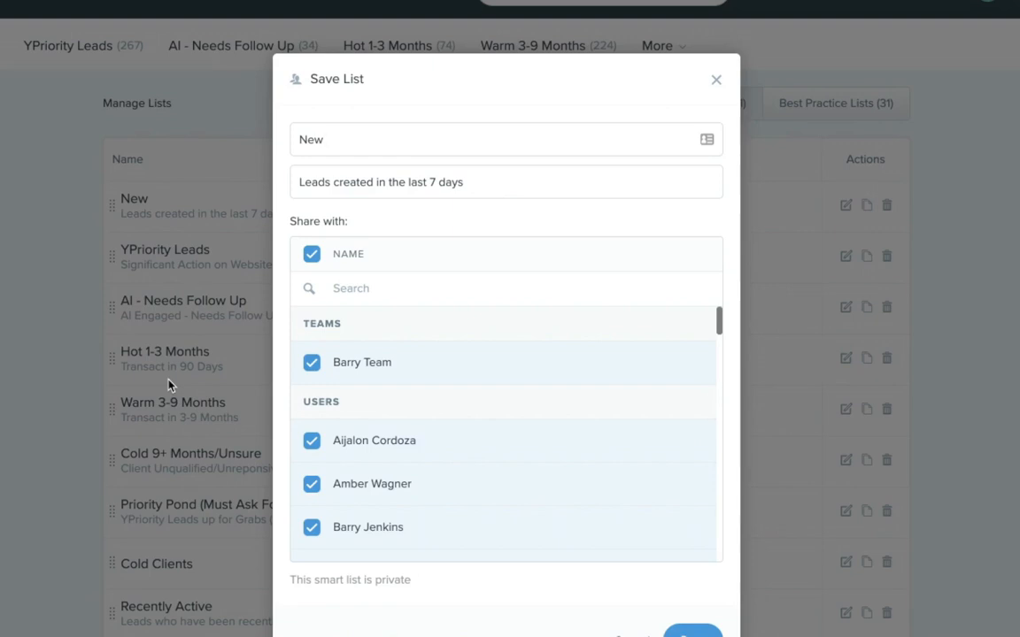
scroll("down", 3)
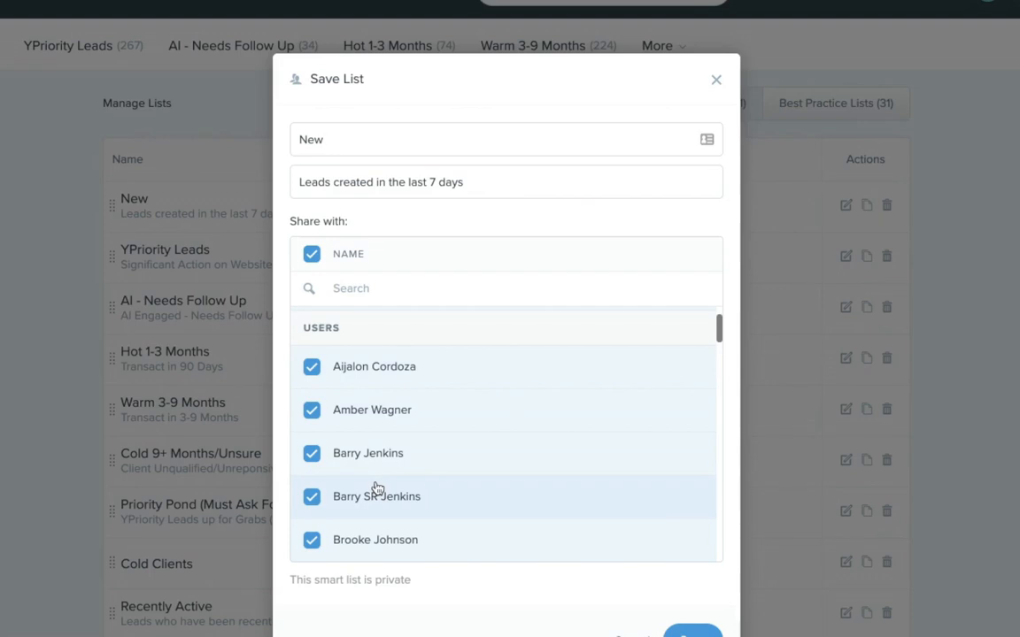
left_click(711, 77)
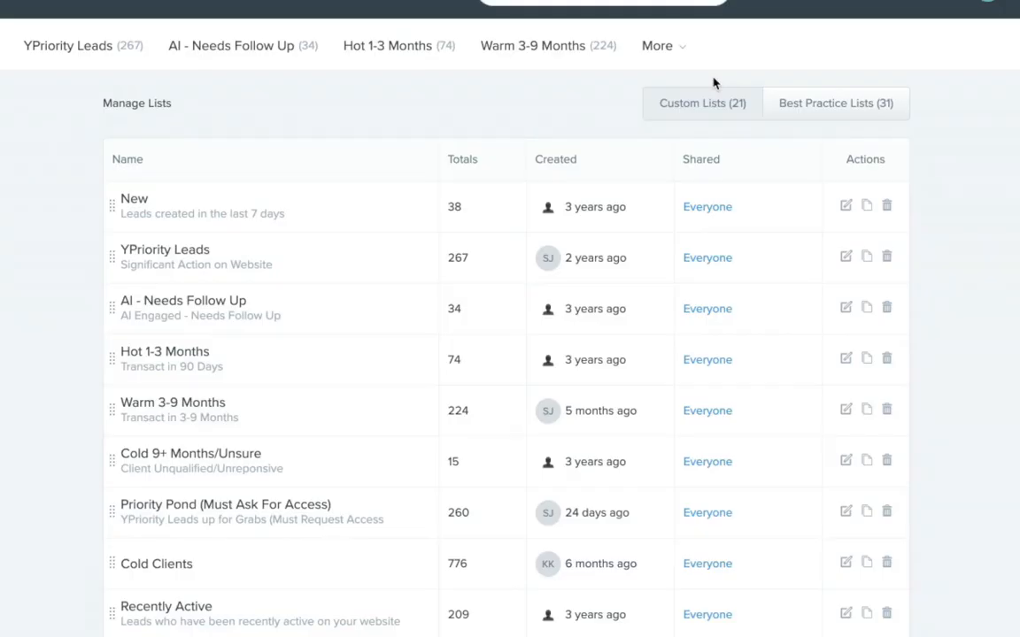